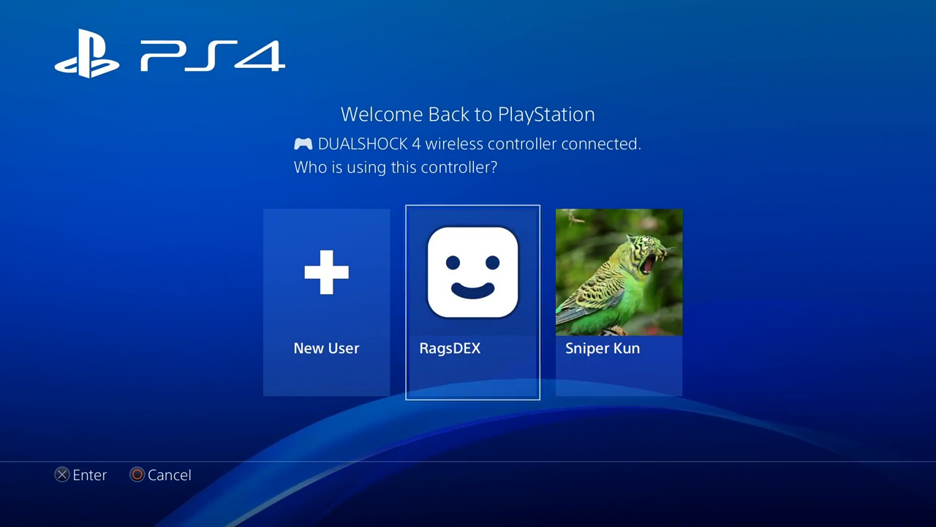
Sign in as the RagsDEX user and open the PS4 Settings list.
left_click(472, 286)
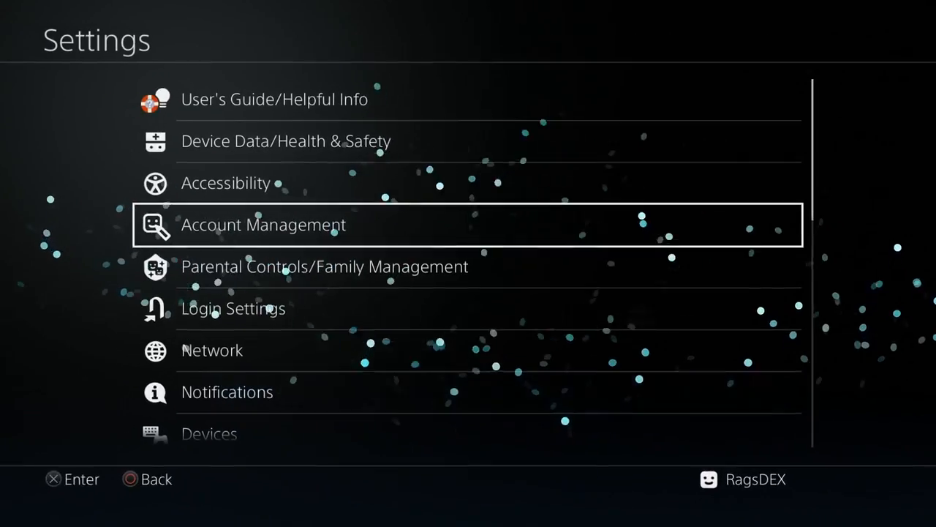
Open Video Output Settings under Sound and Screen.
scroll("down", 3)
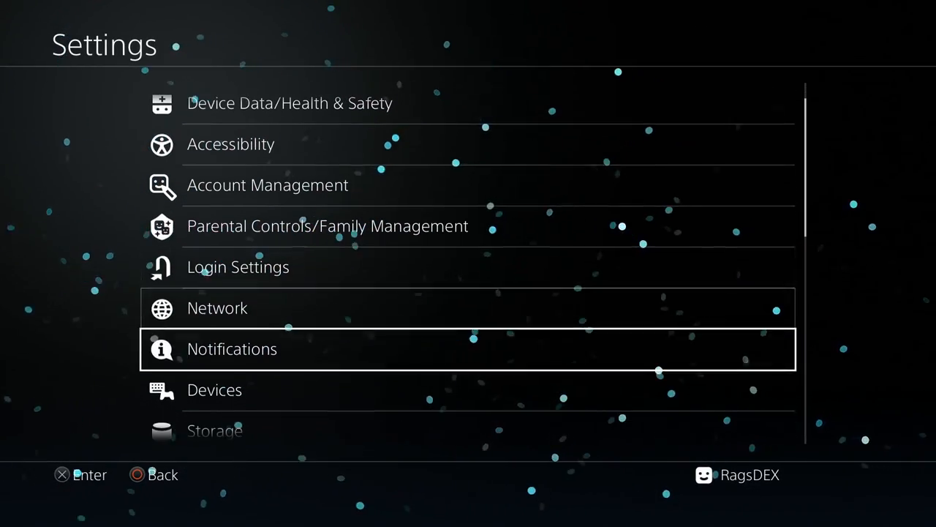
scroll("down", 3)
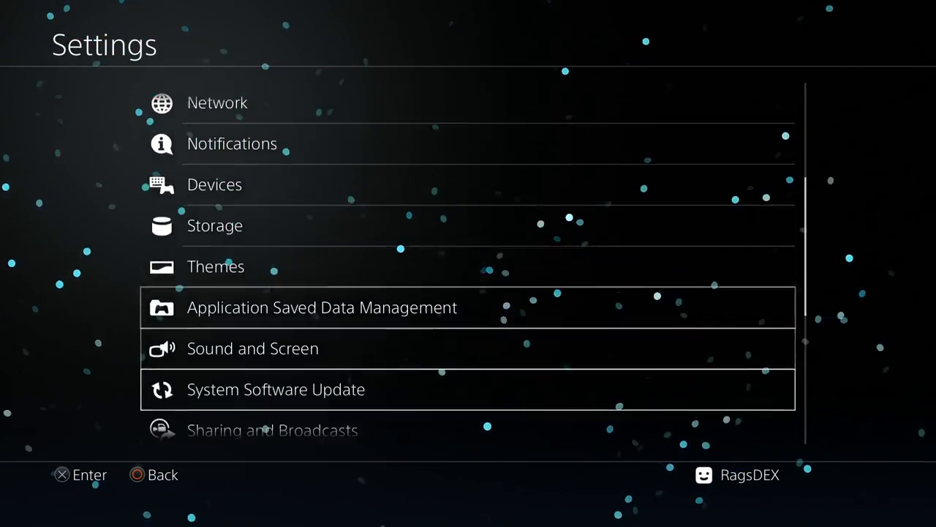
left_click(253, 348)
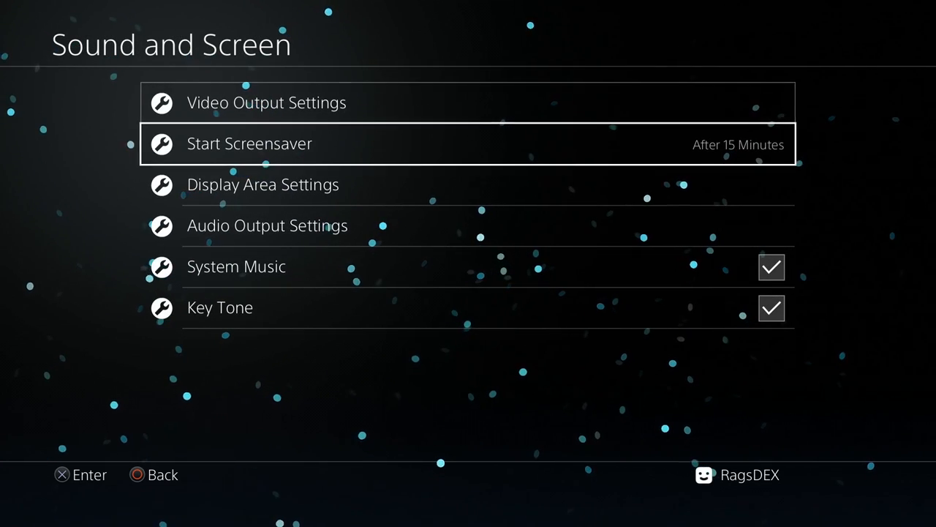
key("Up")
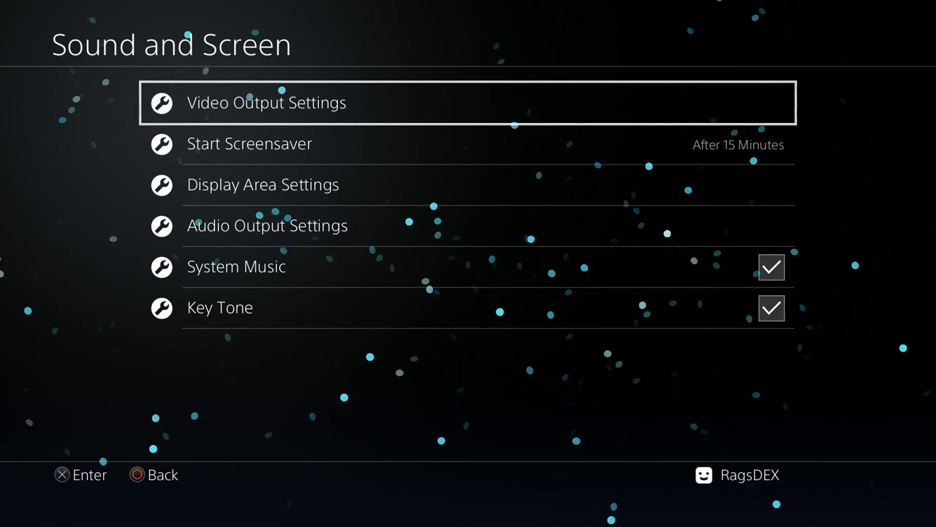
left_click(268, 103)
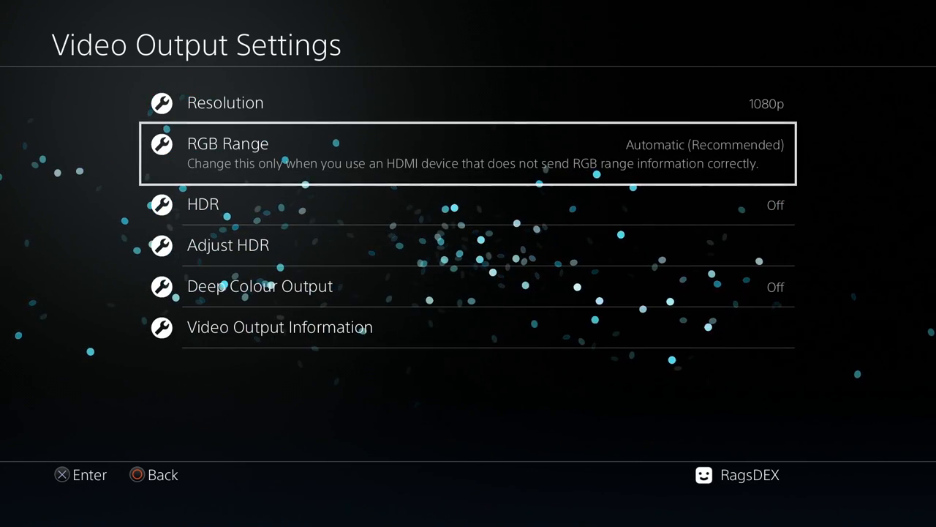
Try Adjust HDR and dismiss the message that the TV lacks HDR support.
key("Down")
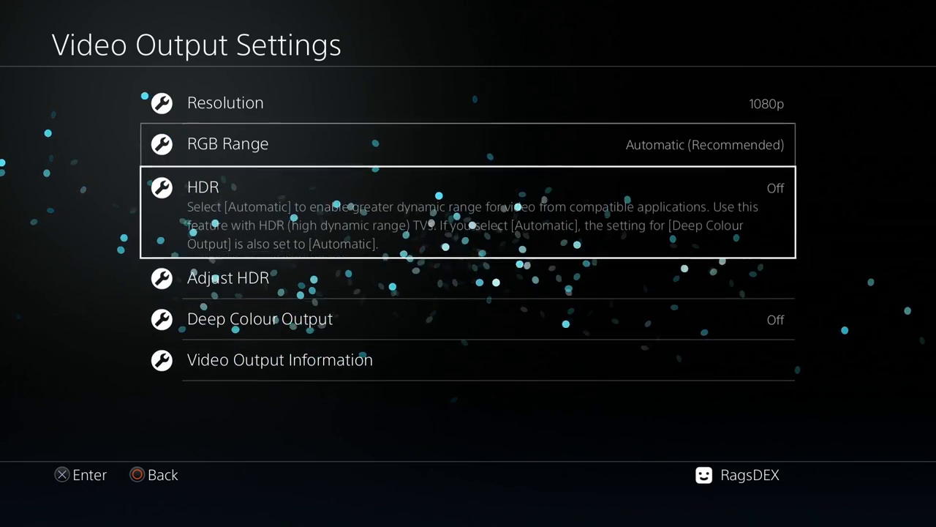
left_click(227, 143)
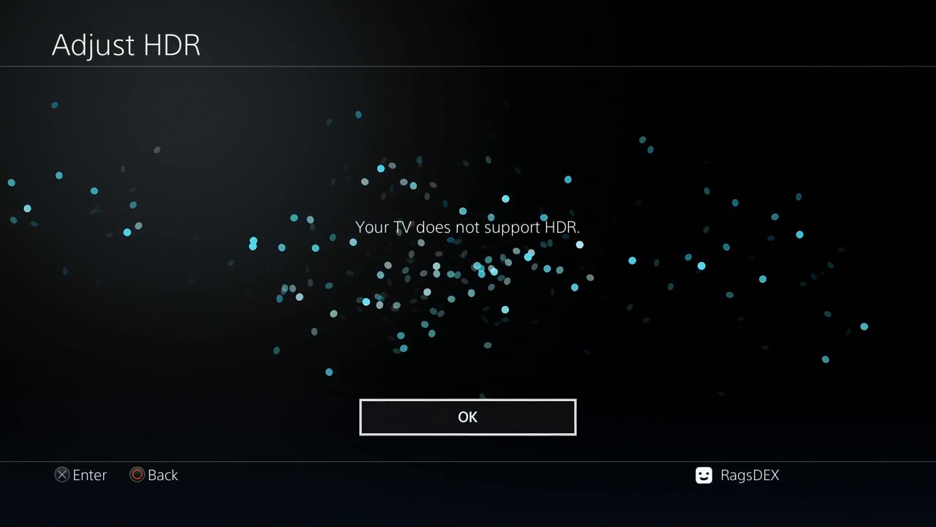
left_click(468, 417)
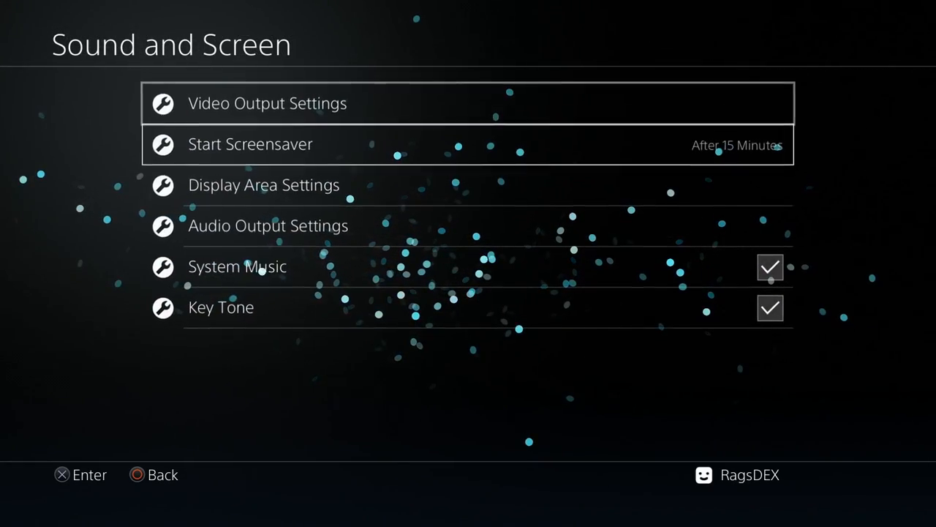
Go back to Settings, open System, and browse its HDMI Device Link and HDCP options.
key("Down")
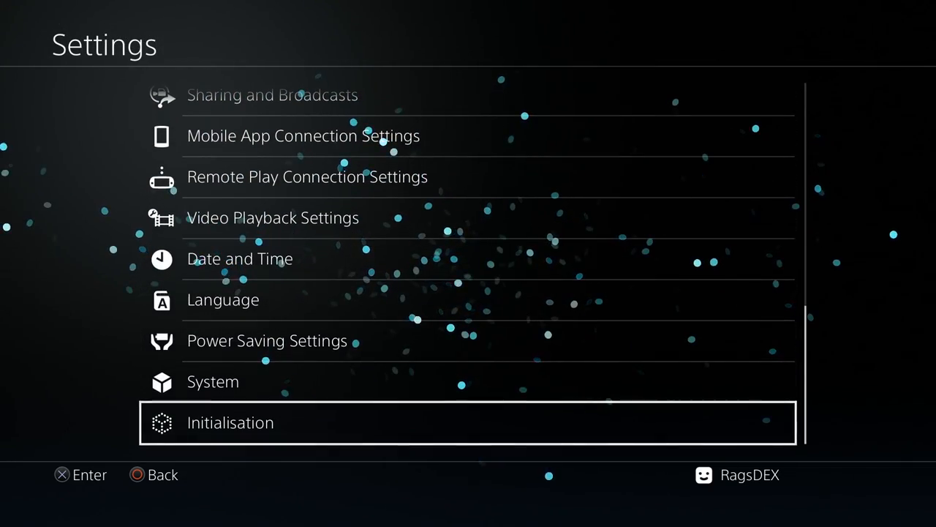
left_click(213, 381)
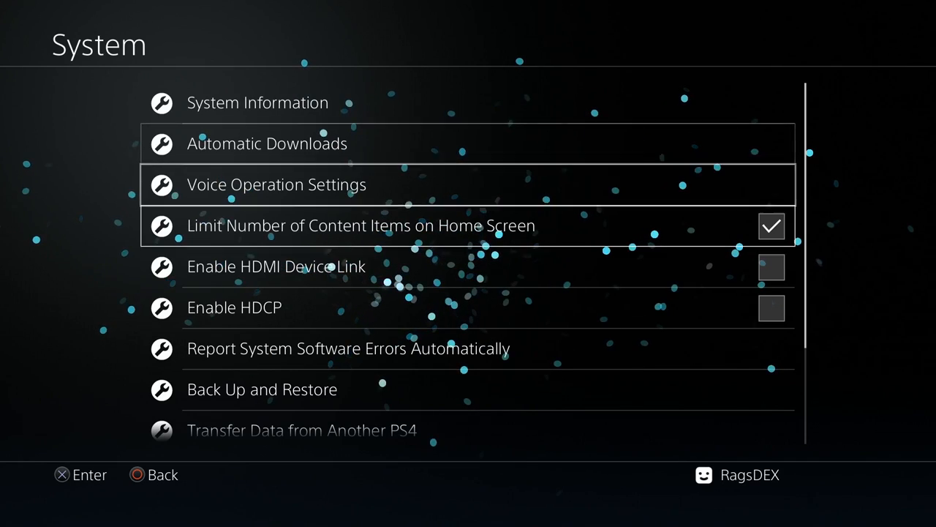
key("down")
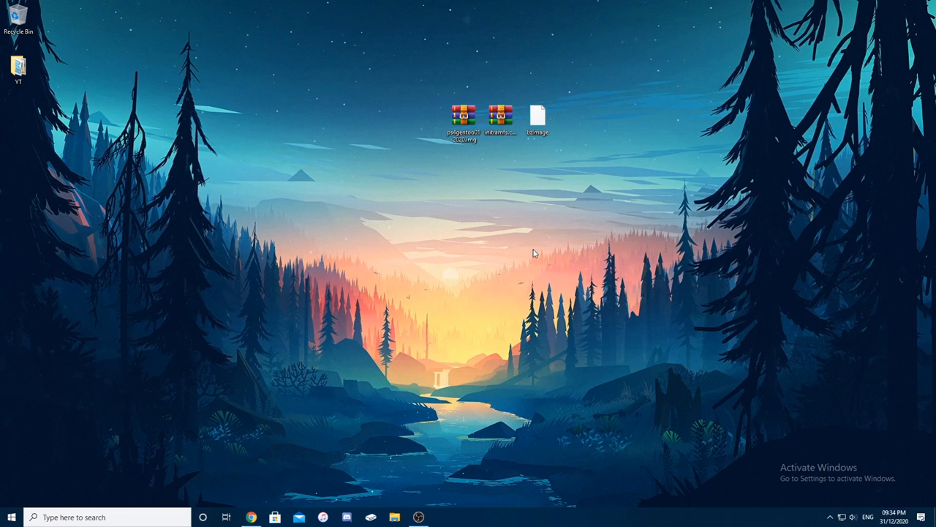
Scroll the Start menu's app list to launch balenaEtcher.
left_click(10, 515)
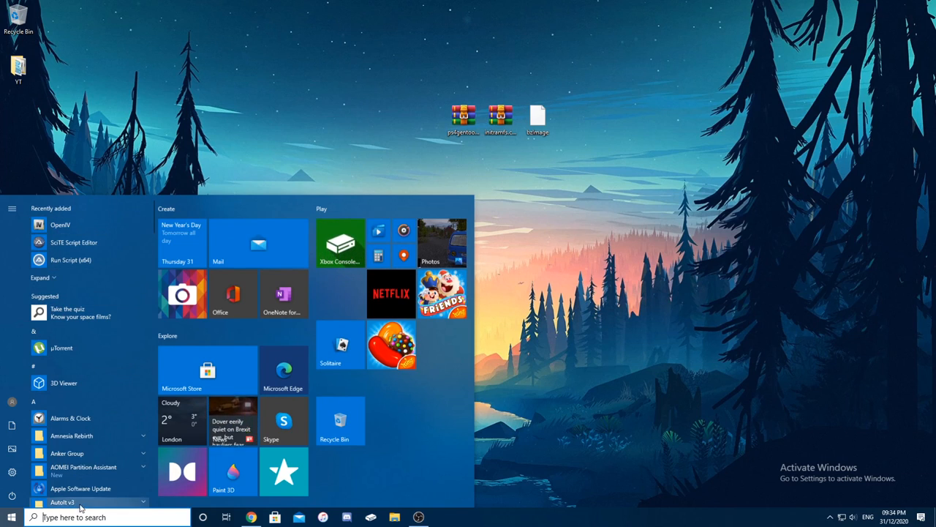
scroll("down", 3)
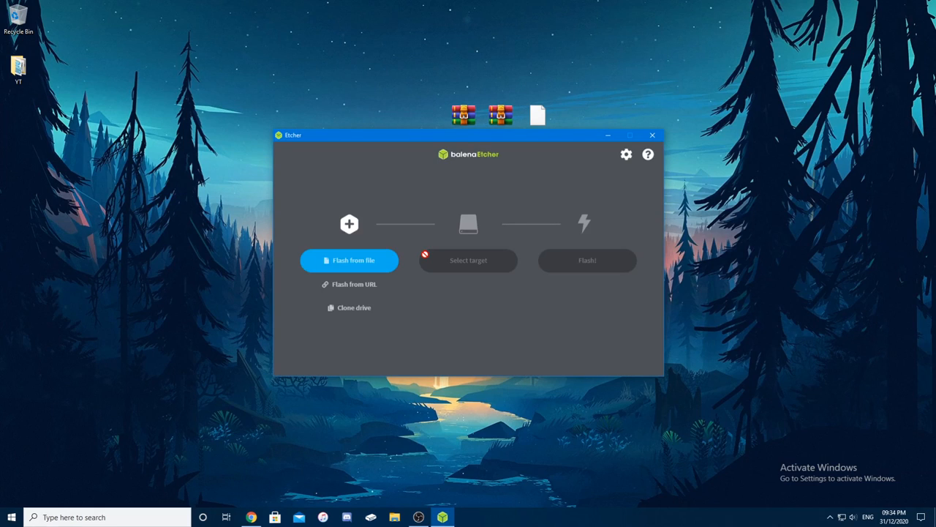
mouse_move(371, 263)
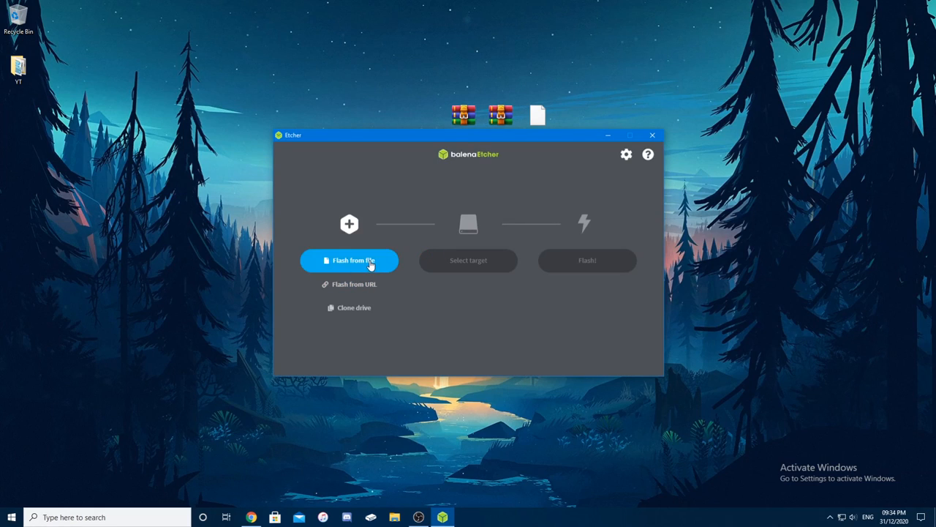
mouse_move(374, 270)
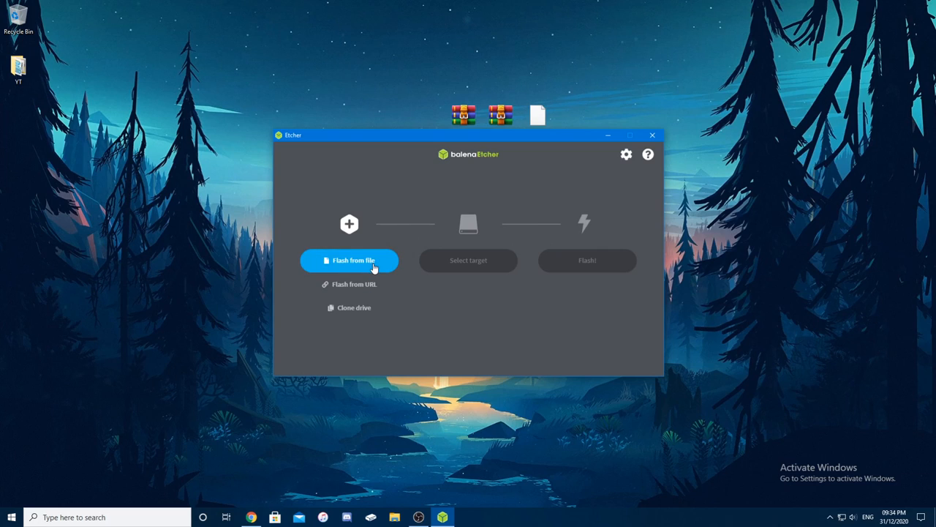
mouse_move(380, 263)
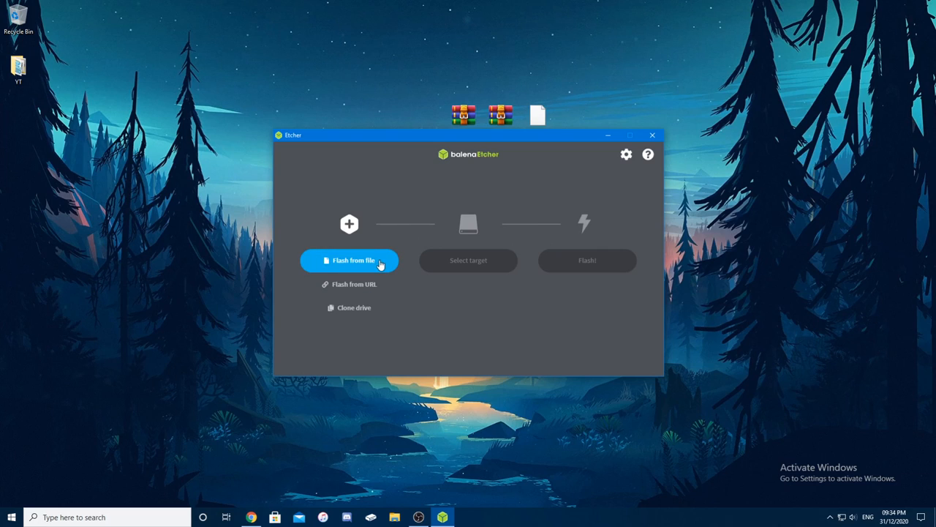
Load ps4gentoo01-2020.img and tick the 320 GB External USB3.0 SCSI Disk as target.
left_click(348, 260)
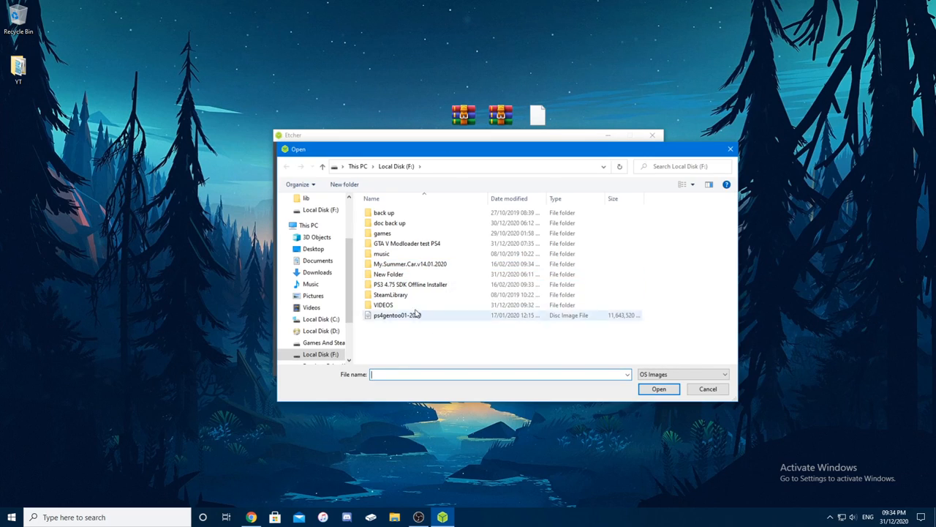
left_click(397, 315)
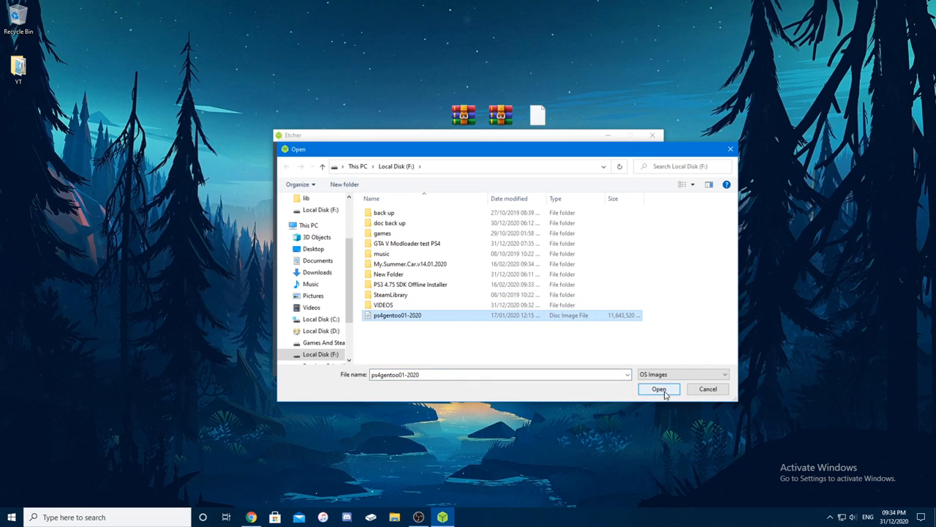
left_click(659, 389)
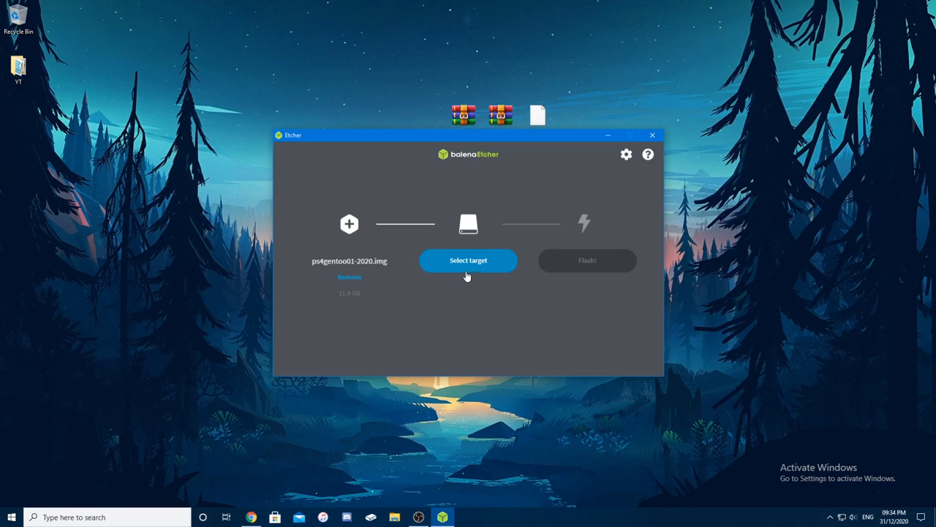
left_click(468, 259)
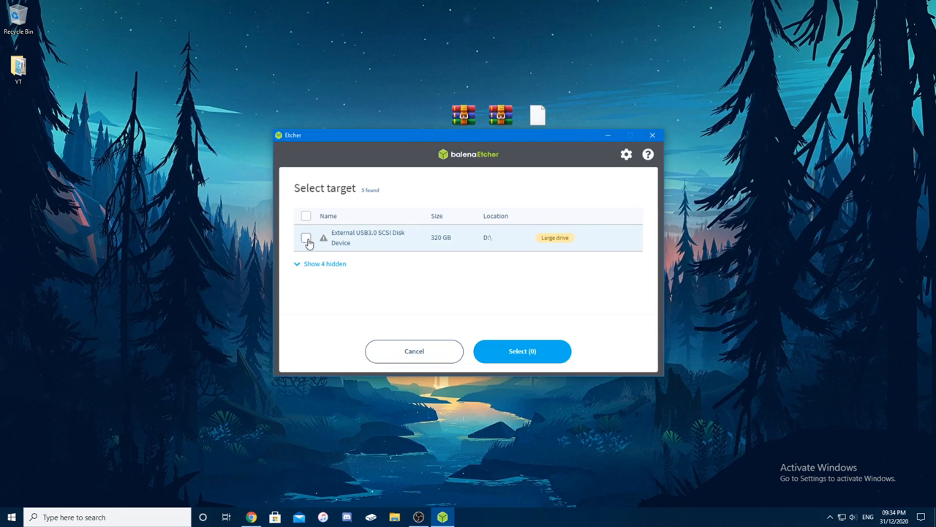
left_click(307, 237)
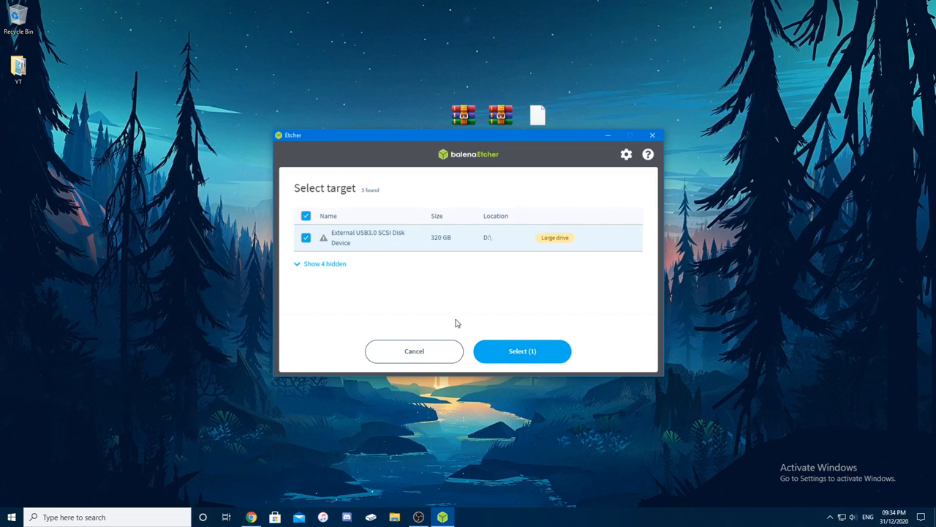
mouse_move(504, 361)
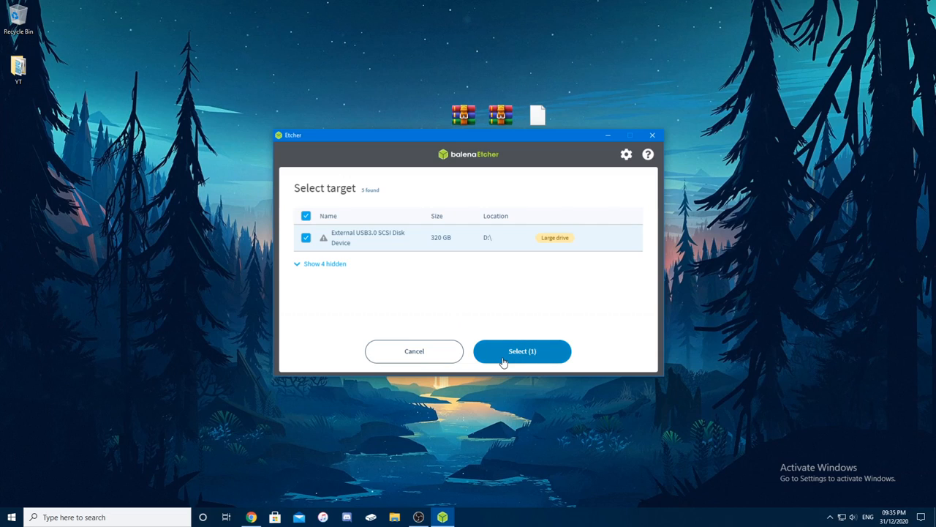
mouse_move(513, 356)
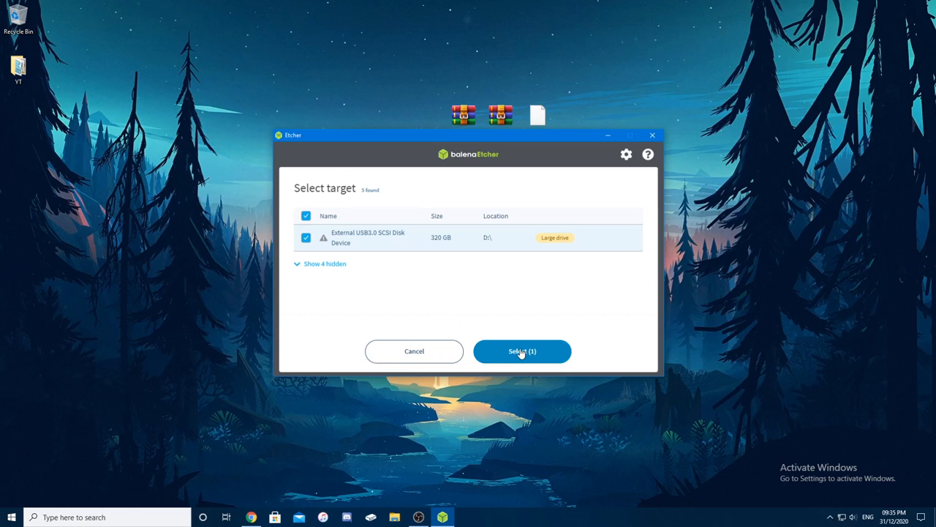
Flash the image to the 320 GB drive, confirming 'Yes, I'm sure' and skipping validation.
left_click(521, 352)
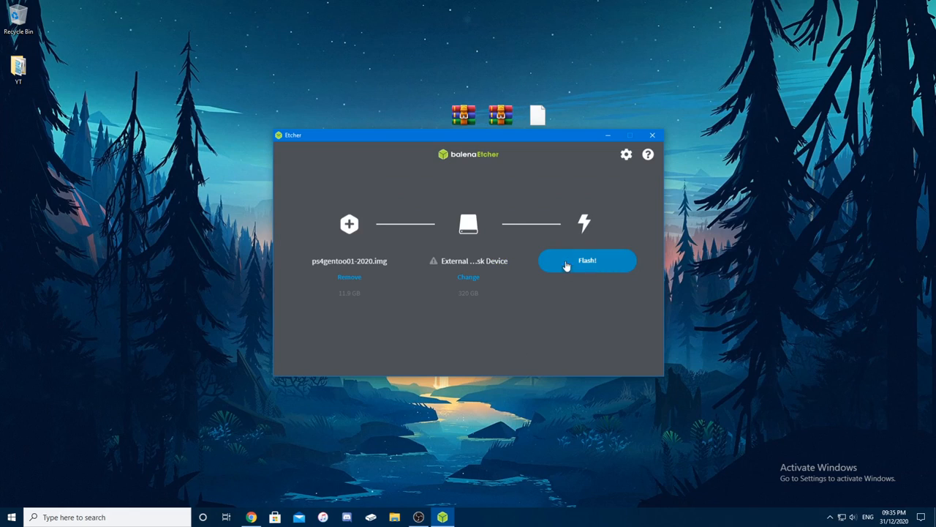
left_click(587, 260)
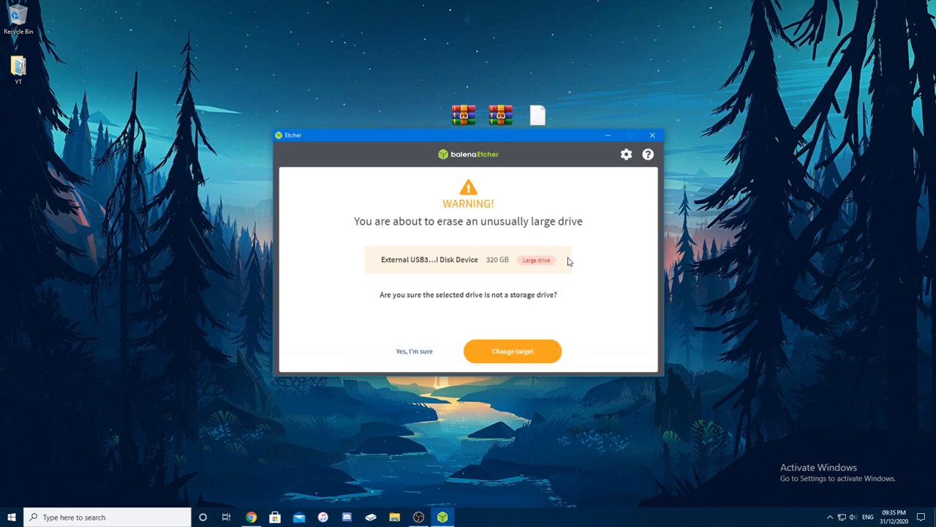
left_click(410, 350)
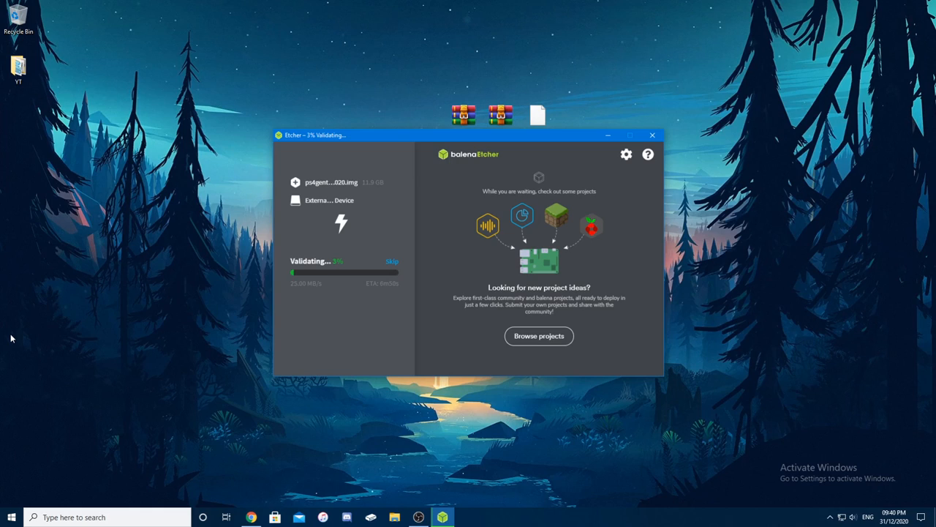
mouse_move(366, 281)
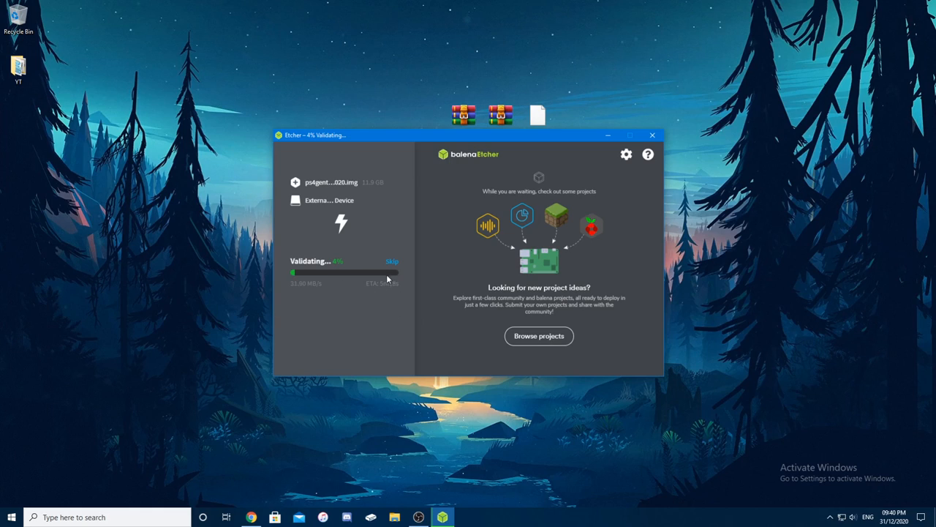
left_click(392, 261)
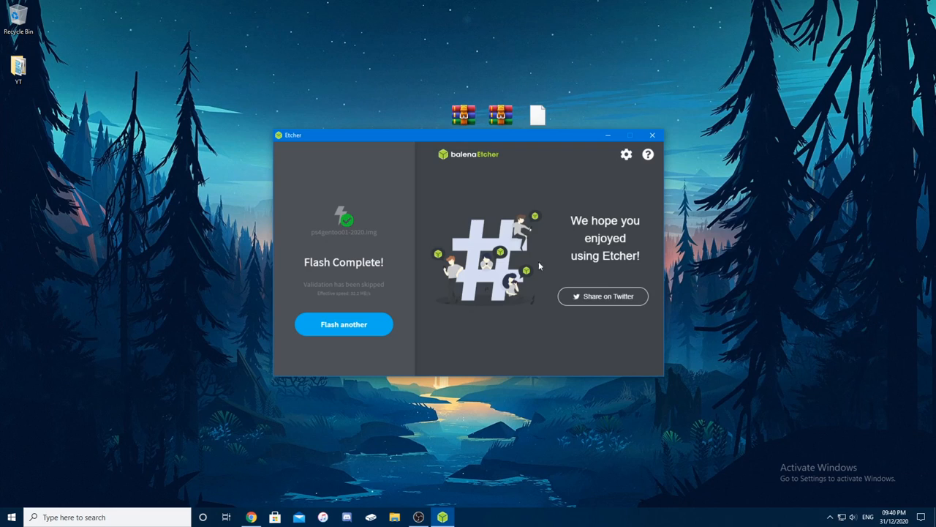
Close the balenaEtcher window after the completed flash.
left_click(652, 136)
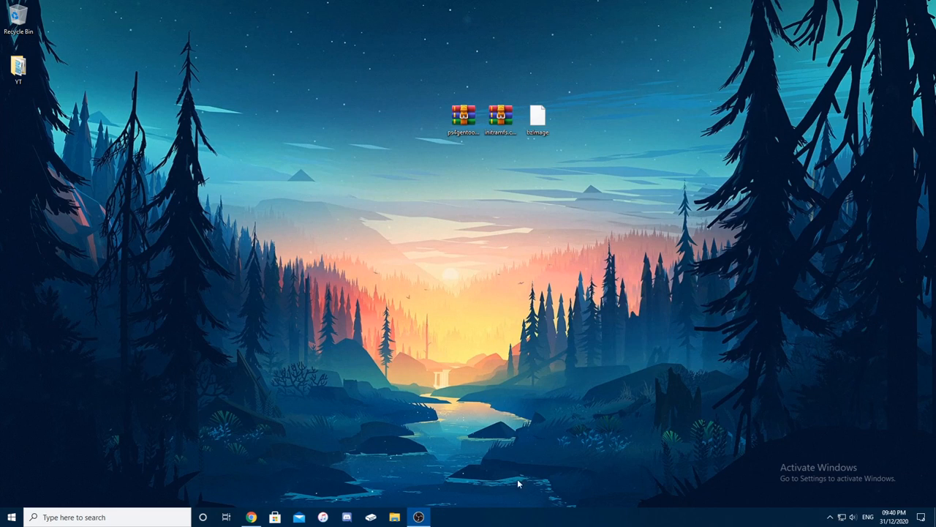
mouse_move(454, 331)
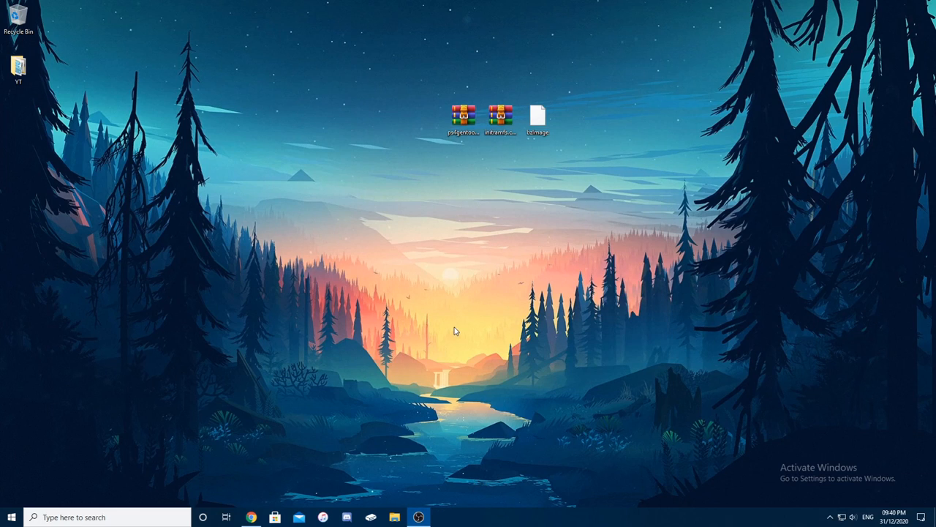
mouse_move(468, 323)
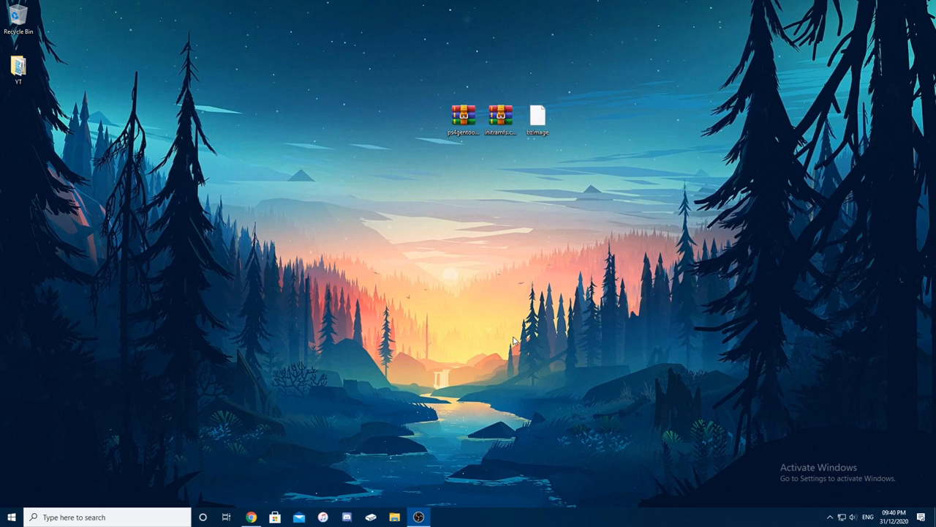
mouse_move(620, 383)
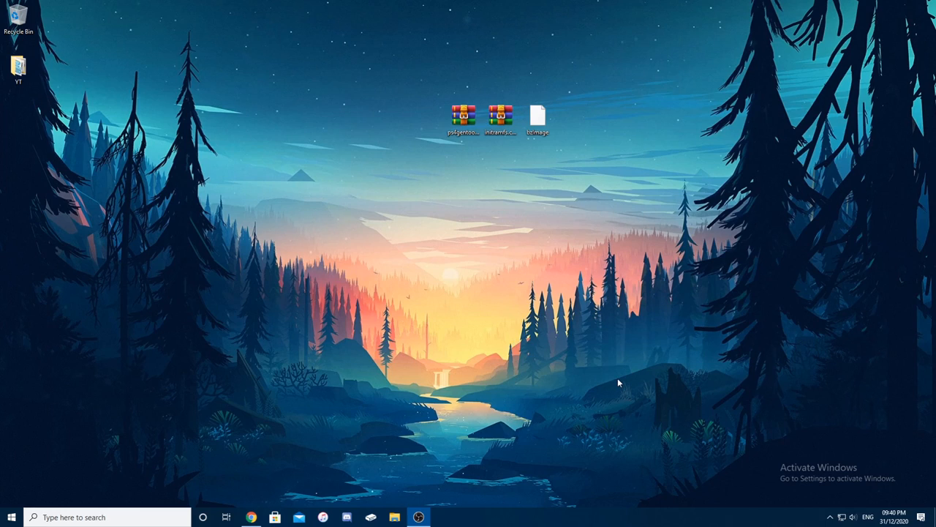
mouse_move(634, 292)
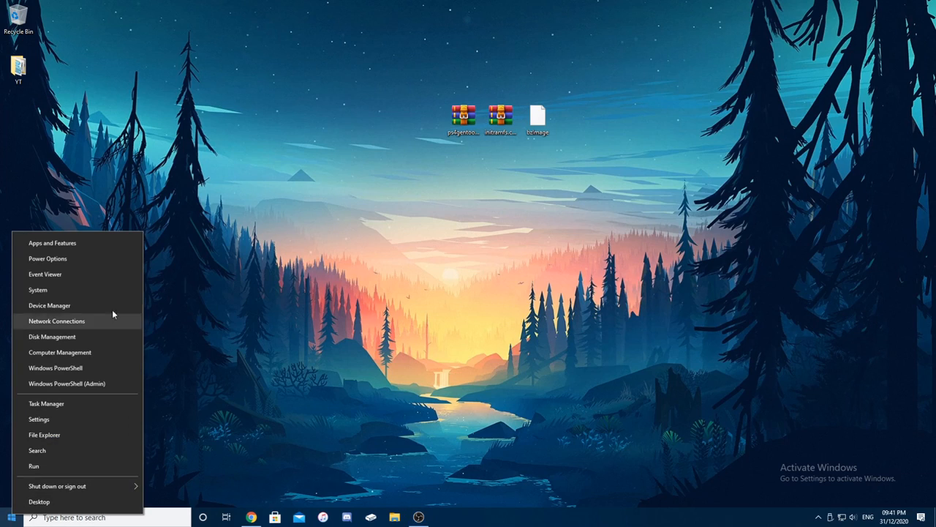
mouse_move(85, 336)
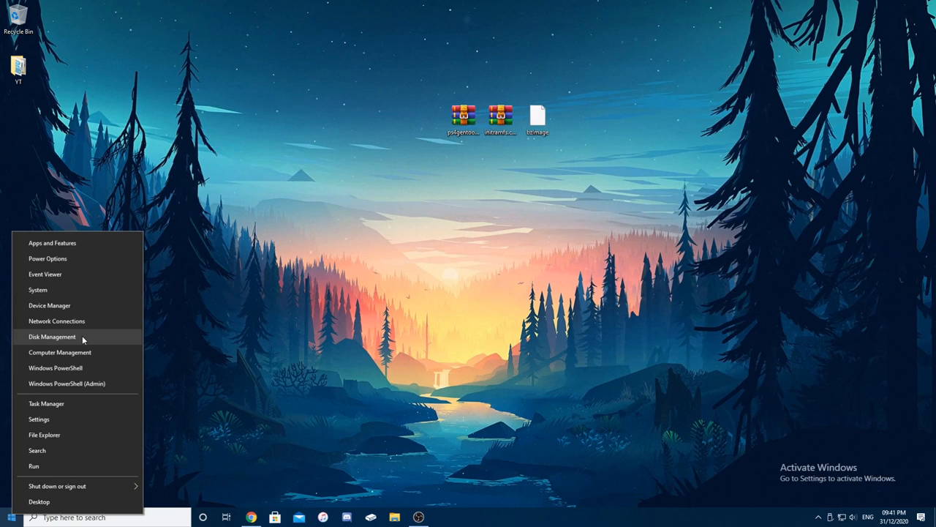
Open Disk Management from the Start button's context menu to view Disk 4's partitions.
left_click(52, 337)
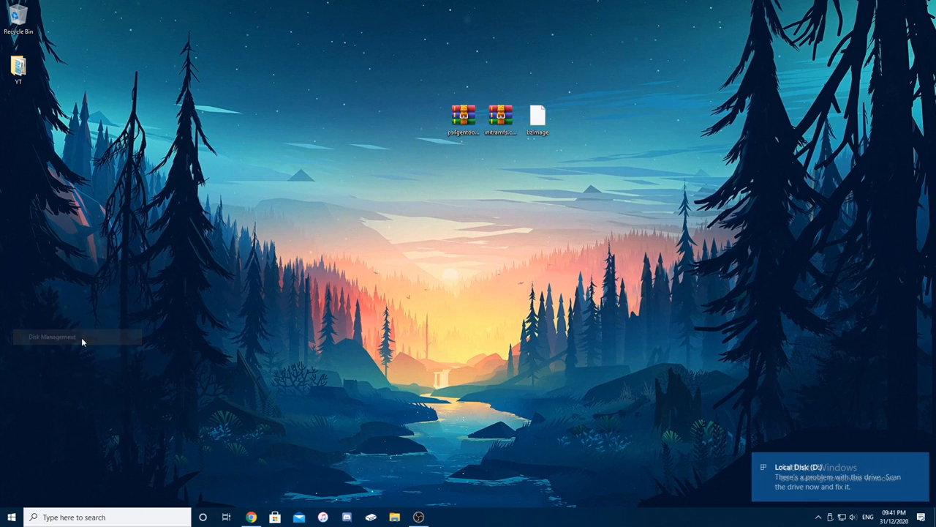
left_click(51, 339)
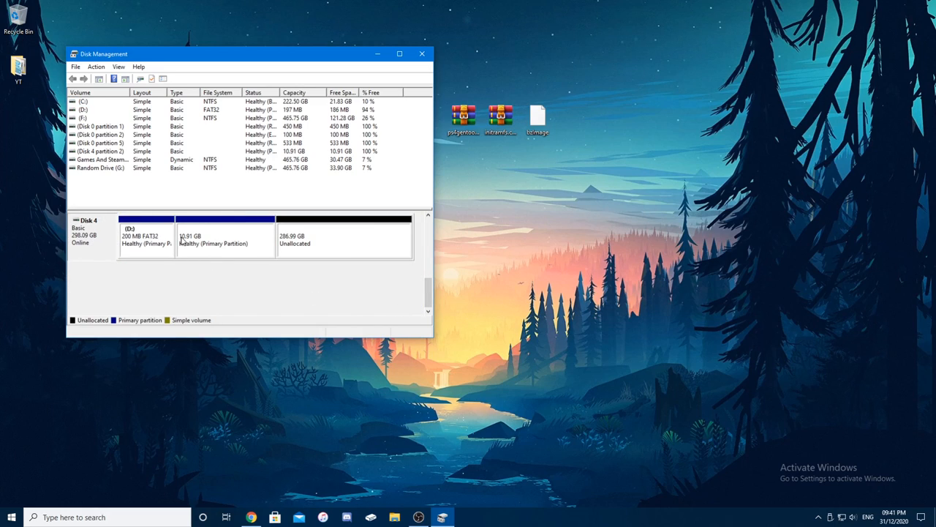
mouse_move(288, 227)
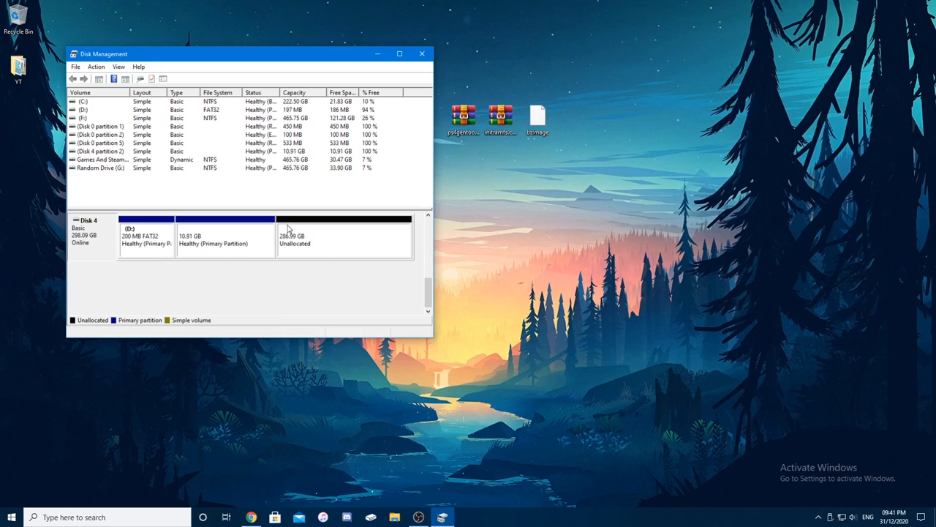
mouse_move(230, 245)
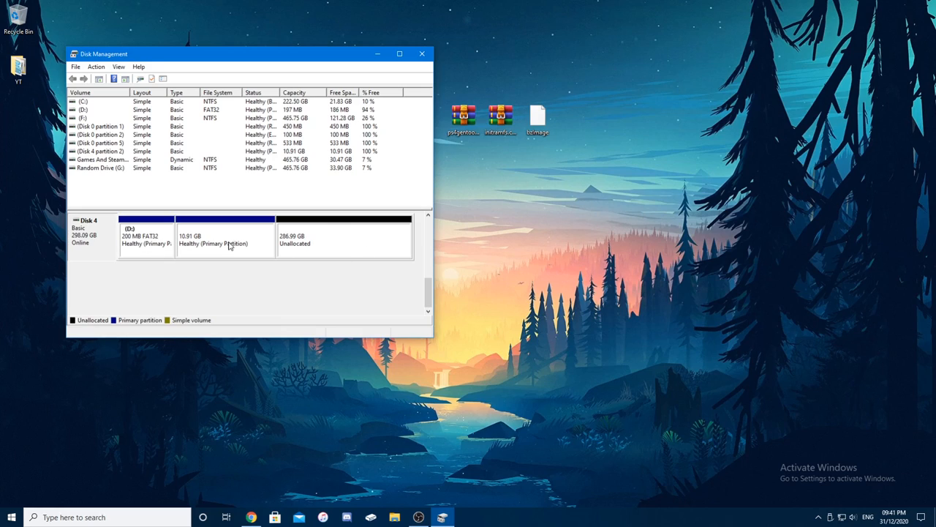
mouse_move(245, 241)
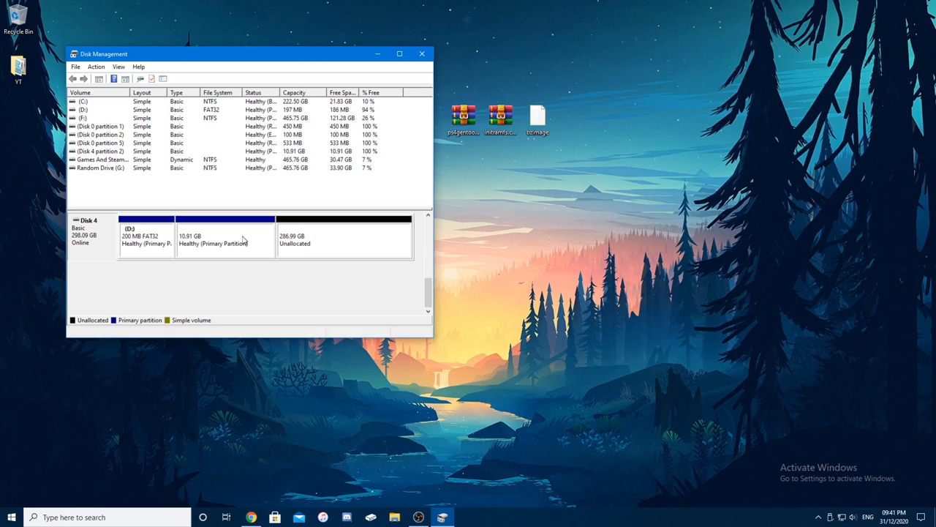
mouse_move(181, 243)
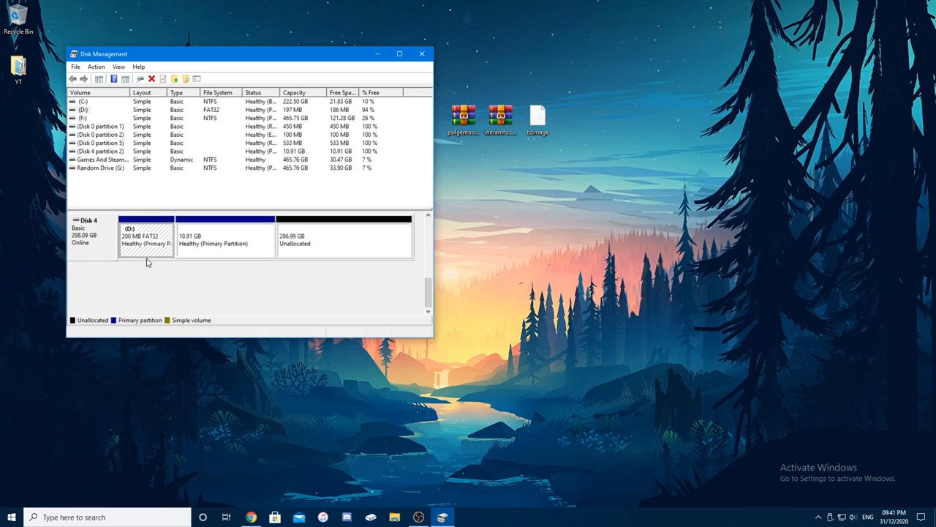
mouse_move(369, 515)
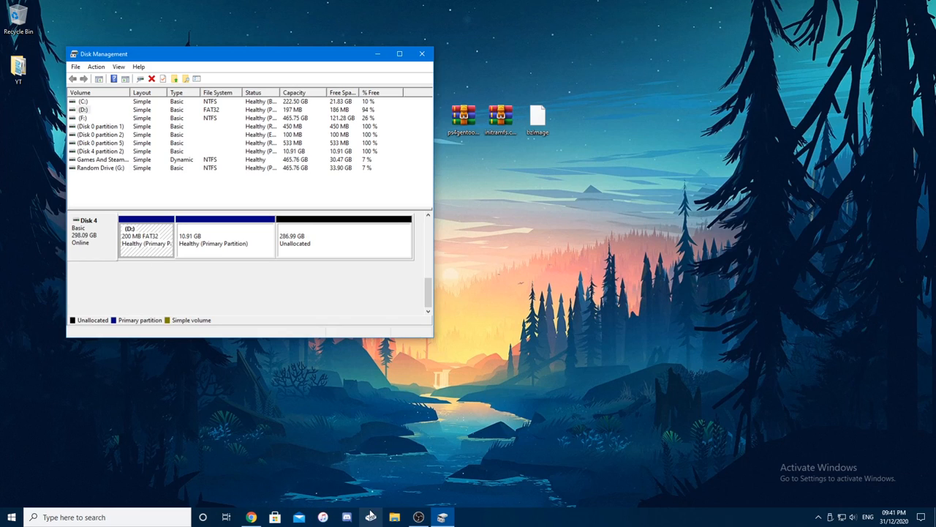
Browse Local Disk (D:) in This PC, then open Change Drive Letter and Paths for it.
left_click(392, 516)
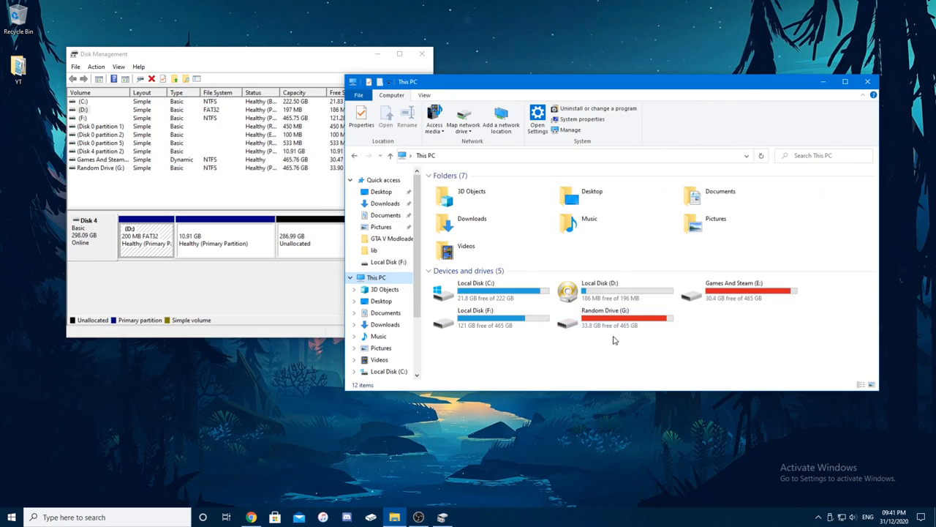
left_click(622, 289)
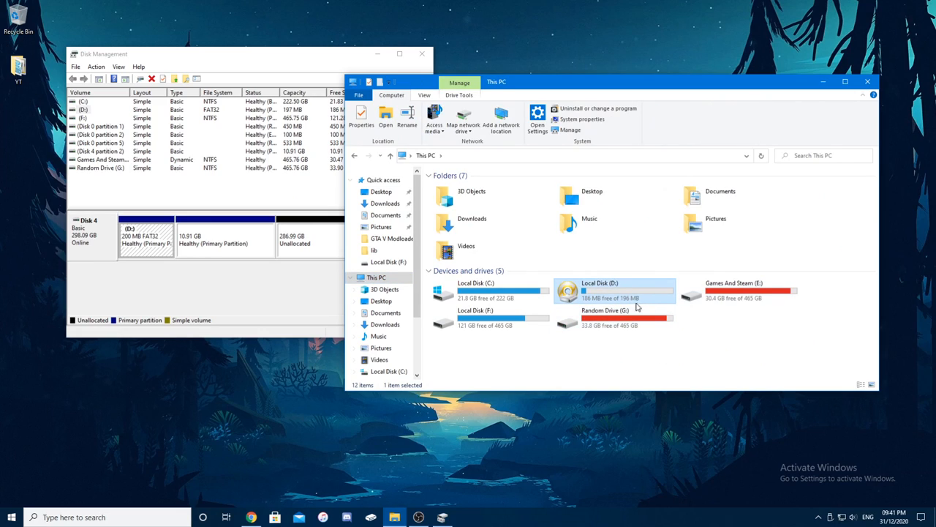
left_click(117, 54)
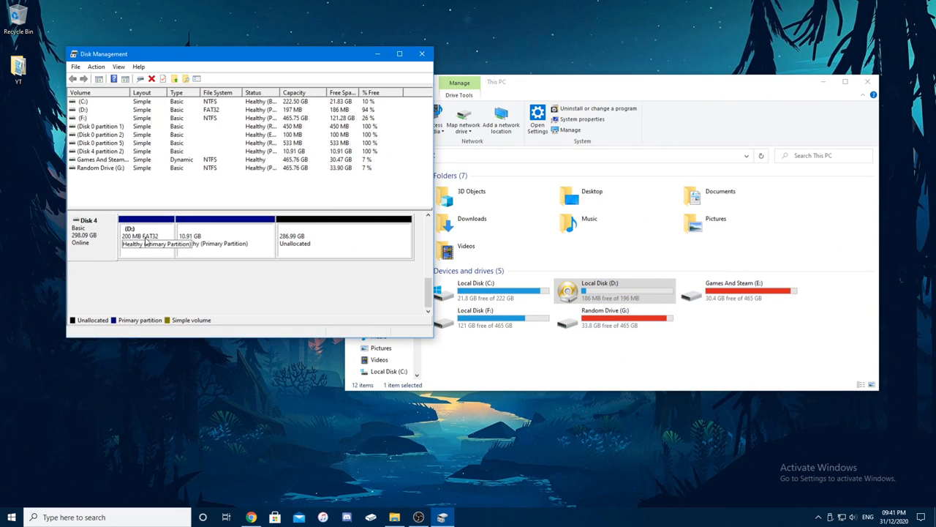
right_click(146, 241)
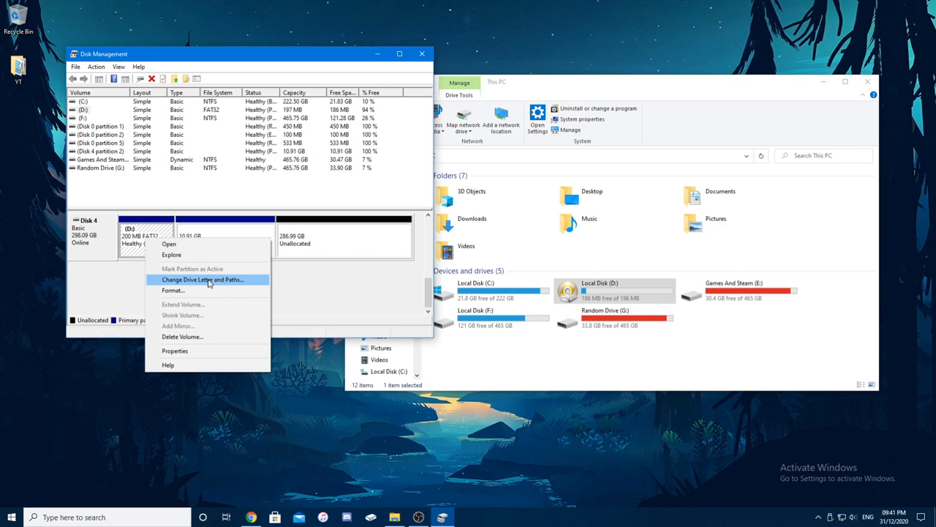
left_click(208, 279)
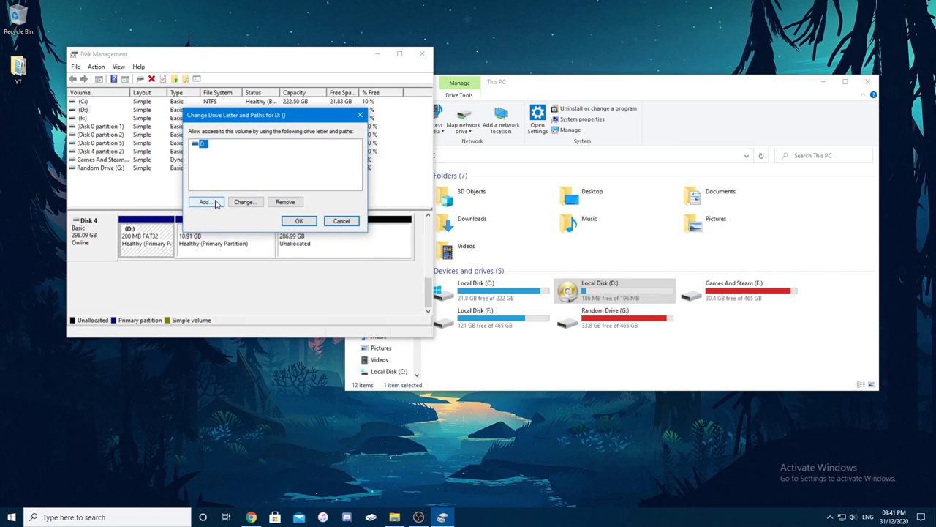
left_click(205, 201)
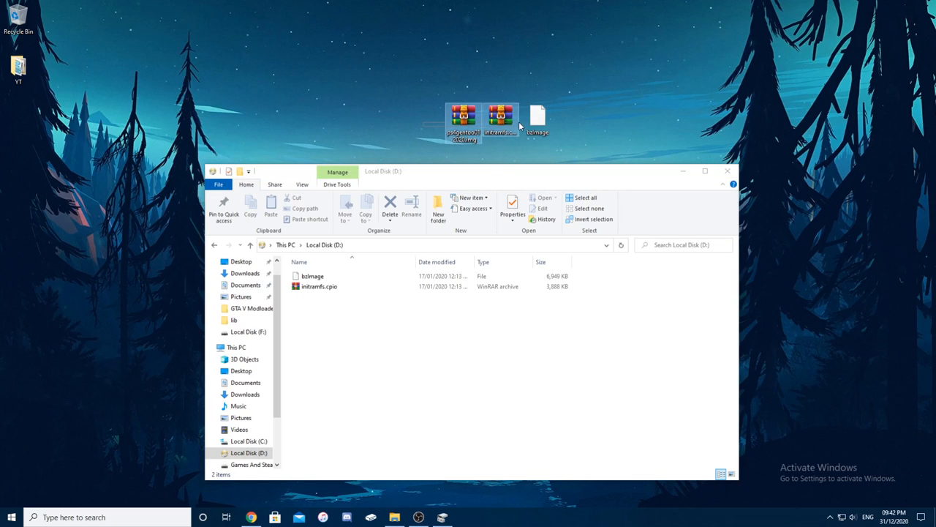
mouse_move(501, 117)
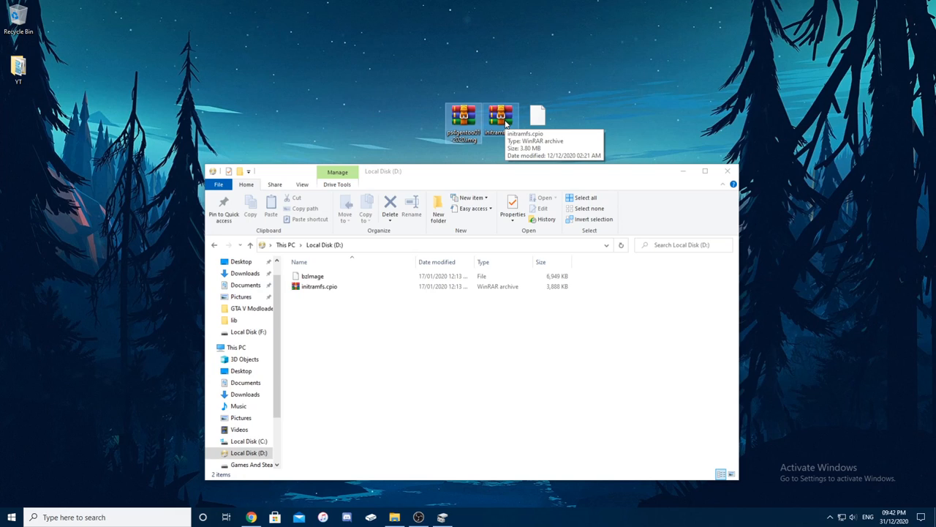
mouse_move(529, 125)
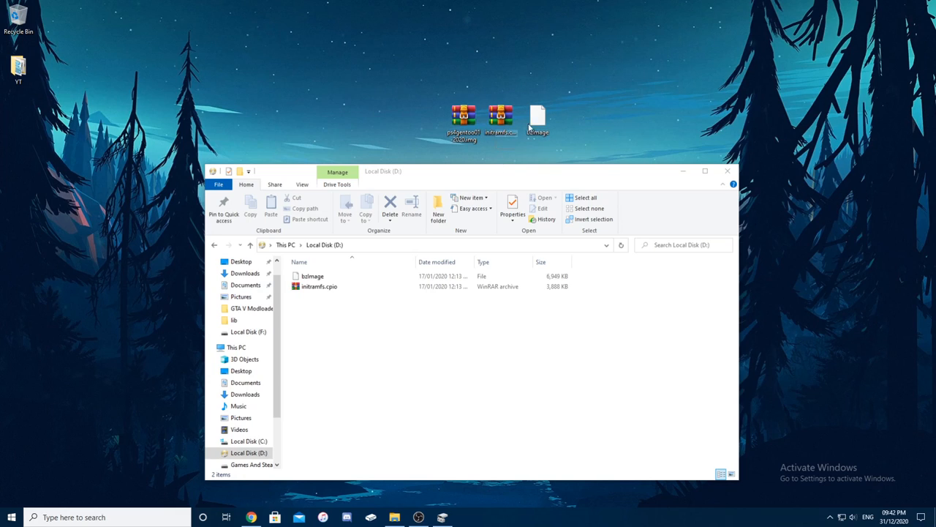
mouse_move(542, 117)
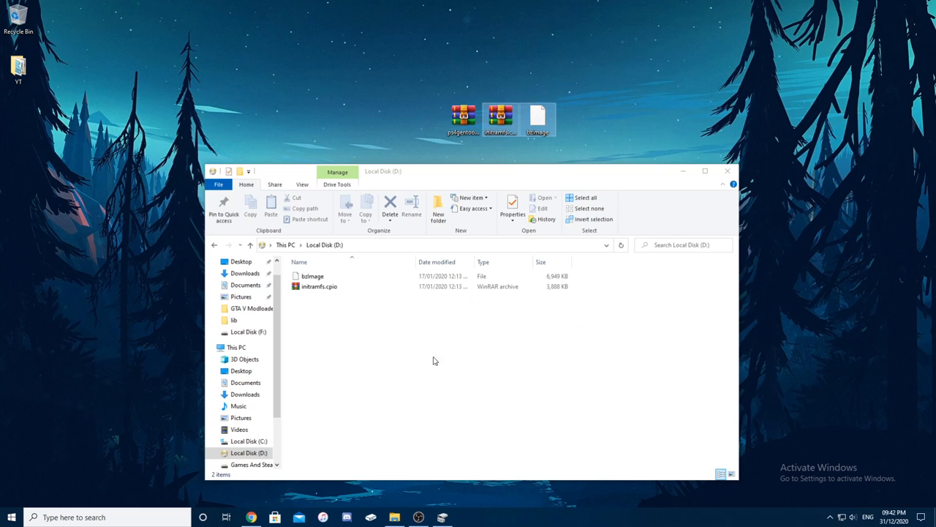
Permanently delete bzImage and initramfs.cpio from Local Disk (D:), confirming with Yes.
right_click(316, 286)
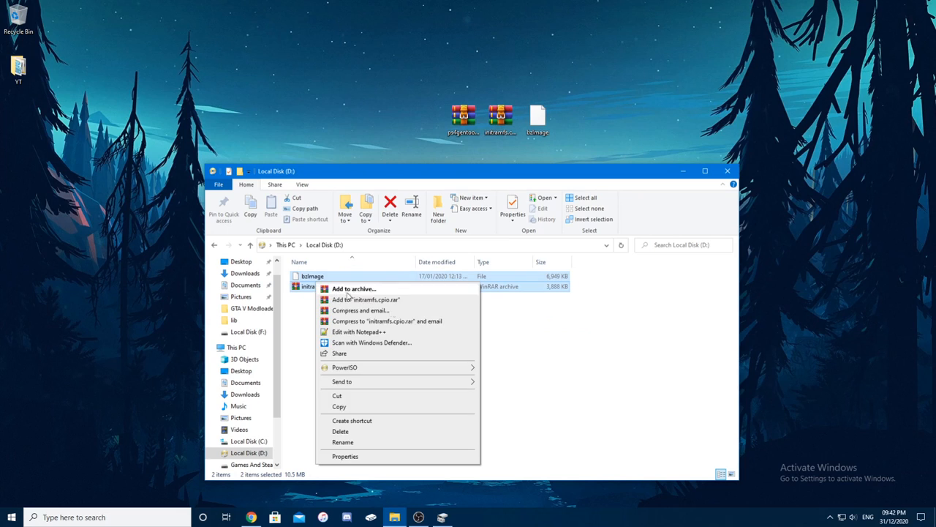
left_click(341, 431)
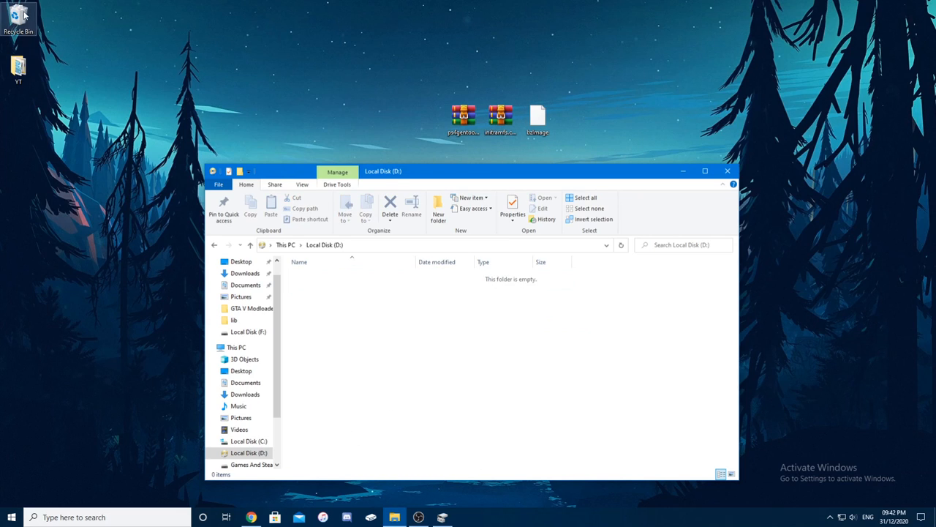
left_click(390, 205)
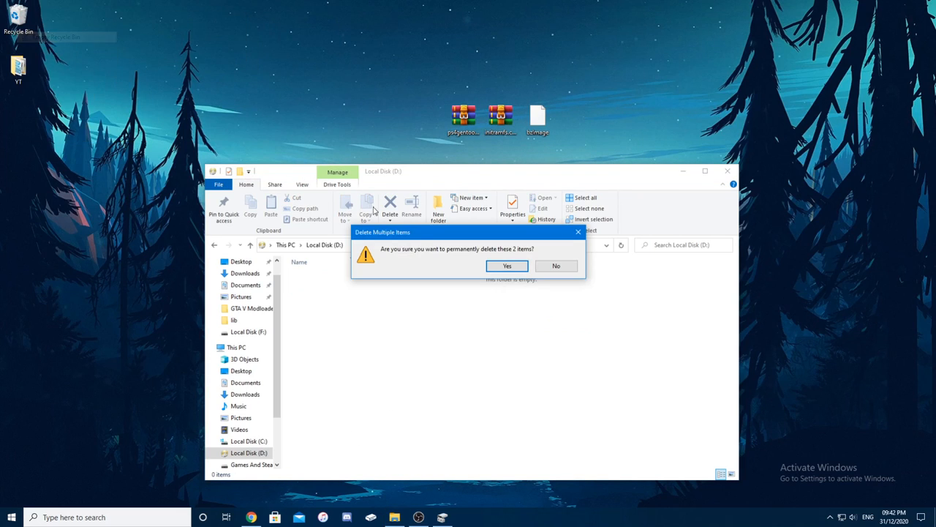
left_click(508, 266)
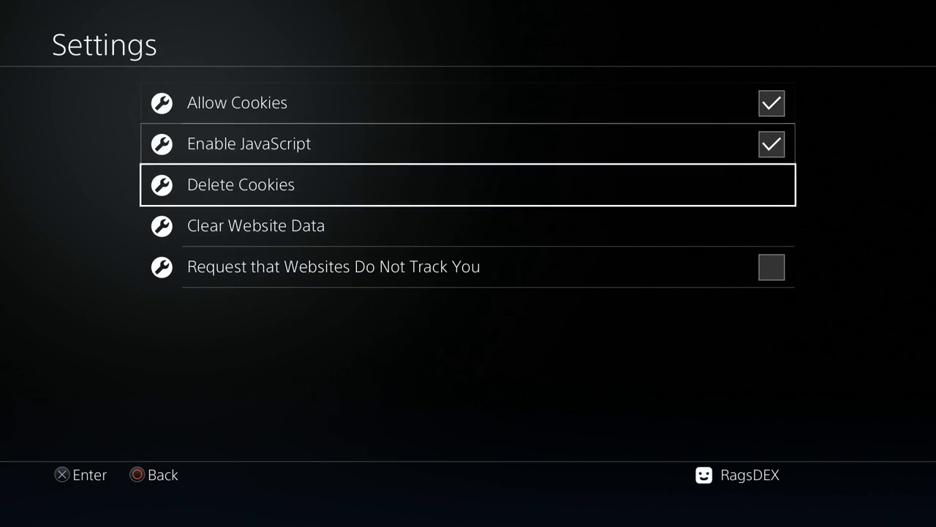
Delete the PS4 browser's stored cookies from its Settings.
left_click(256, 225)
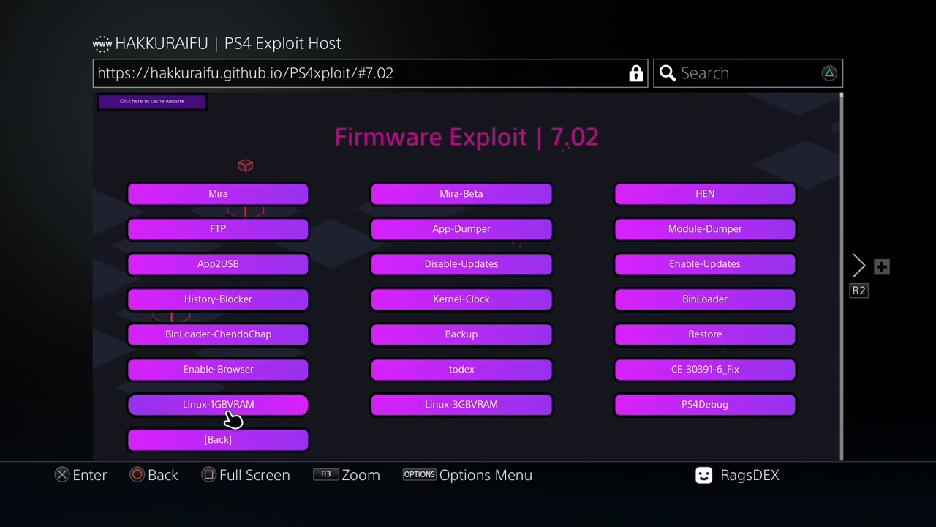
Launch the Linux-1GBVRAM payload on the HAKKURAIFU 7.02 exploit host page.
left_click(218, 404)
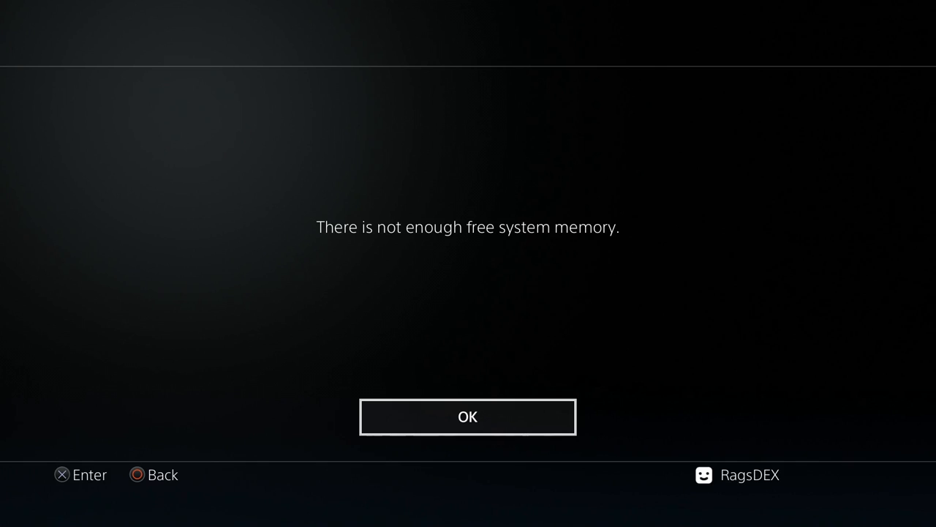
Acknowledge the 'not enough free system memory' warning twice so Linux boots.
left_click(468, 417)
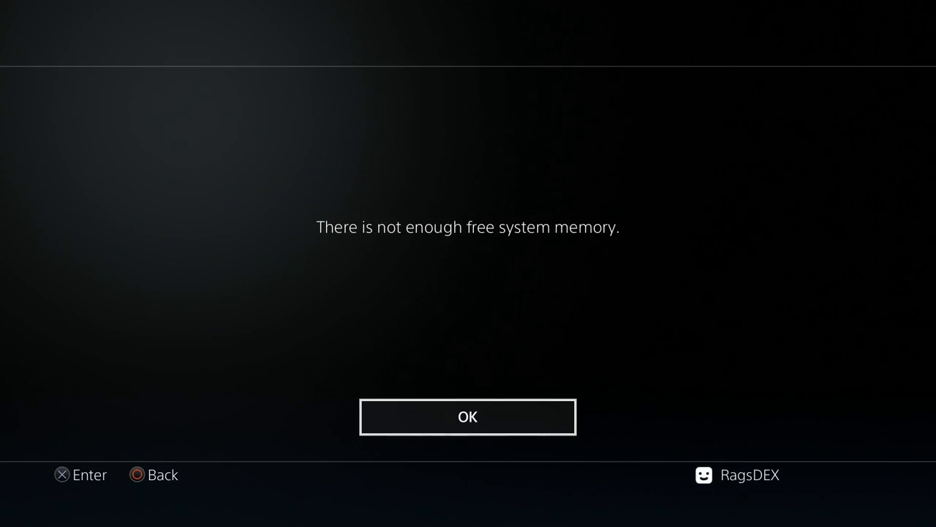
left_click(468, 417)
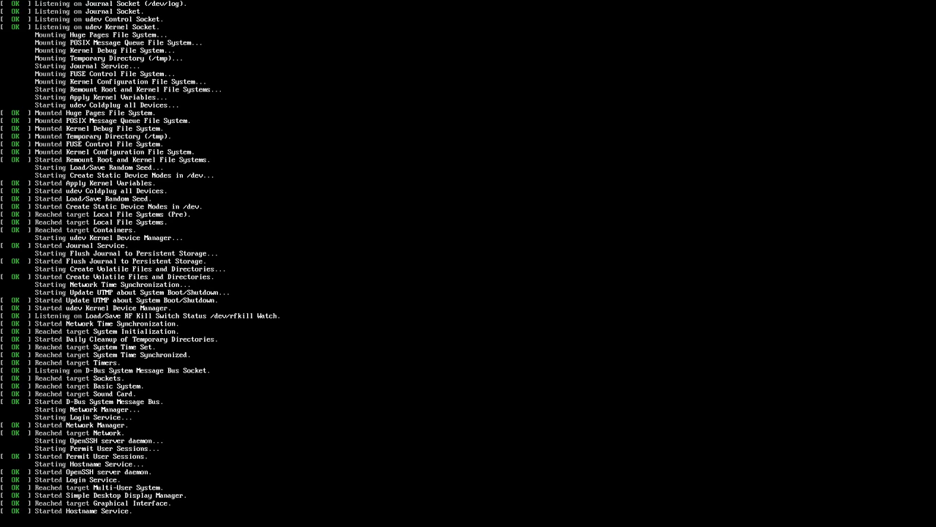
mouse_move(468, 266)
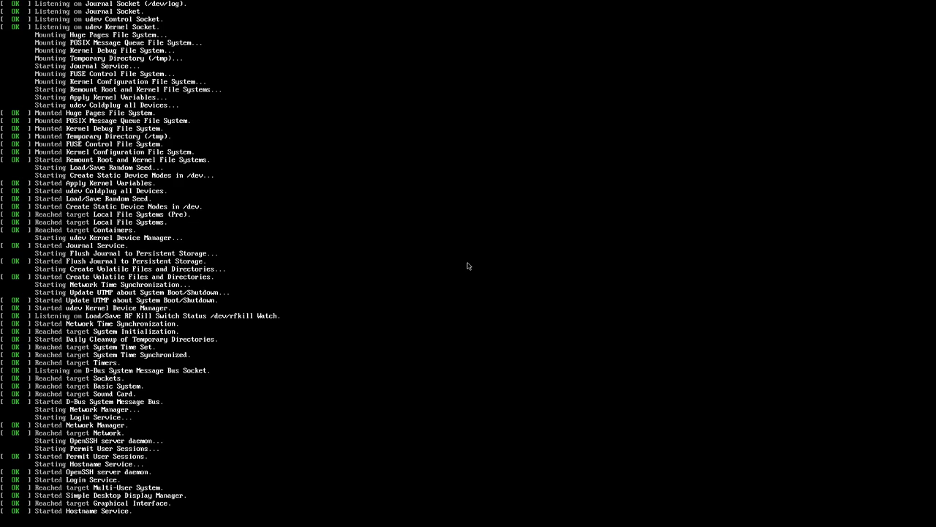
mouse_move(470, 267)
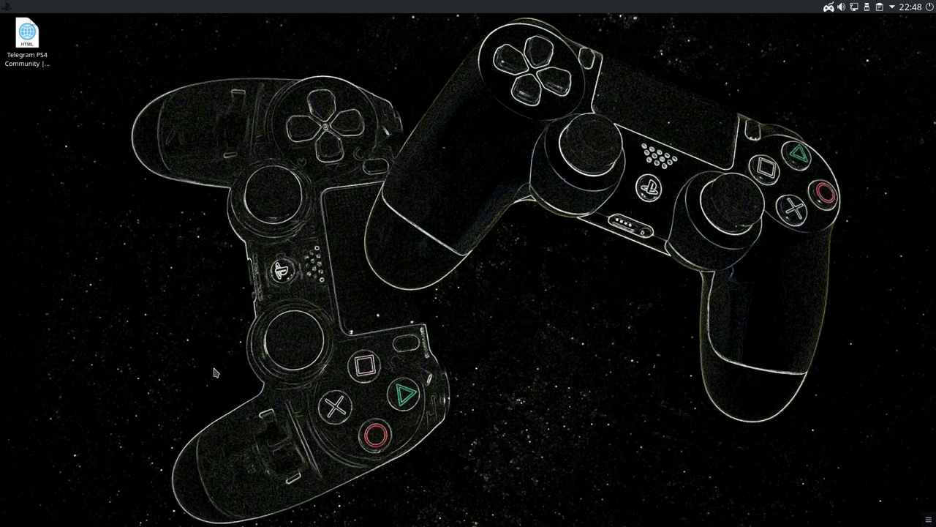
mouse_move(376, 256)
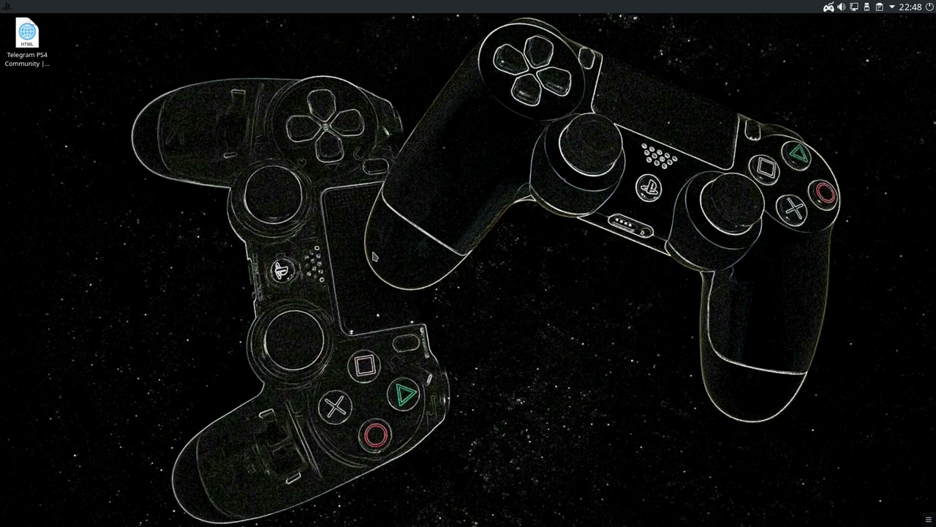
mouse_move(727, 426)
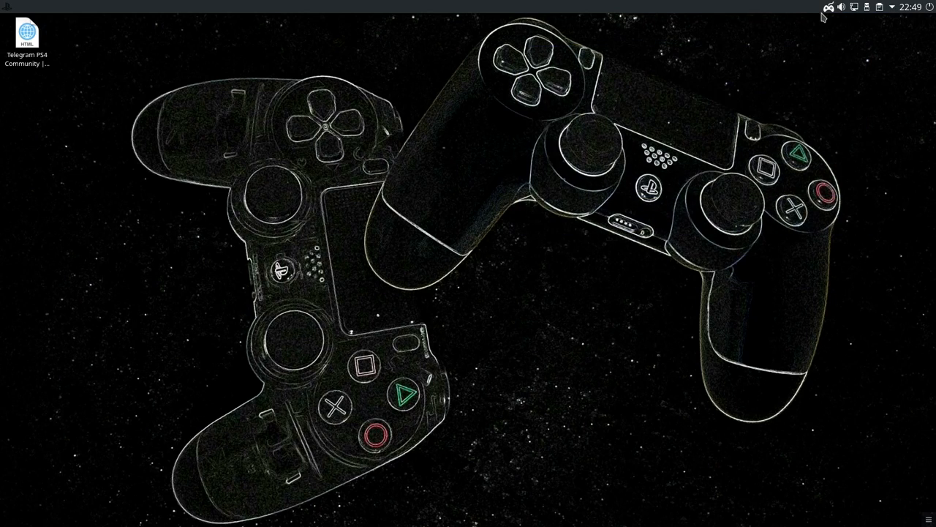
Check that Wired connection 1 is connected in the network tray.
left_click(854, 7)
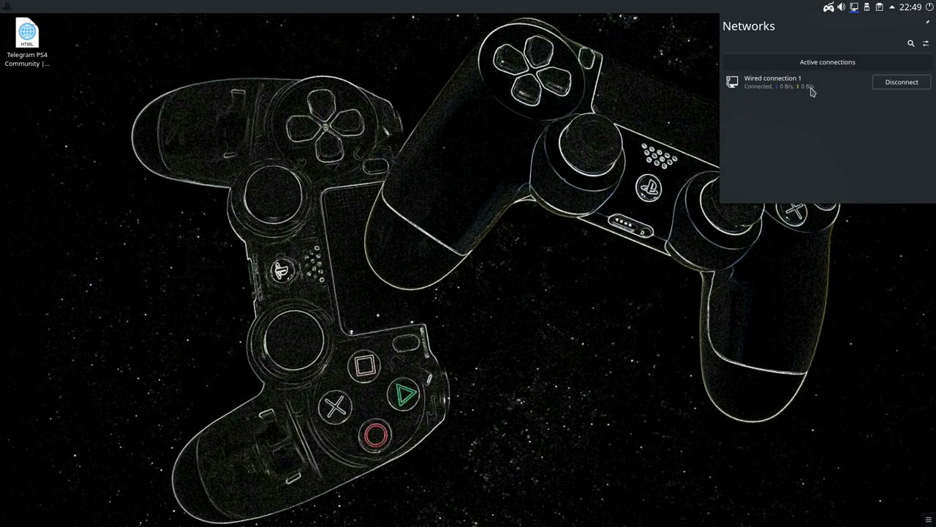
mouse_move(607, 117)
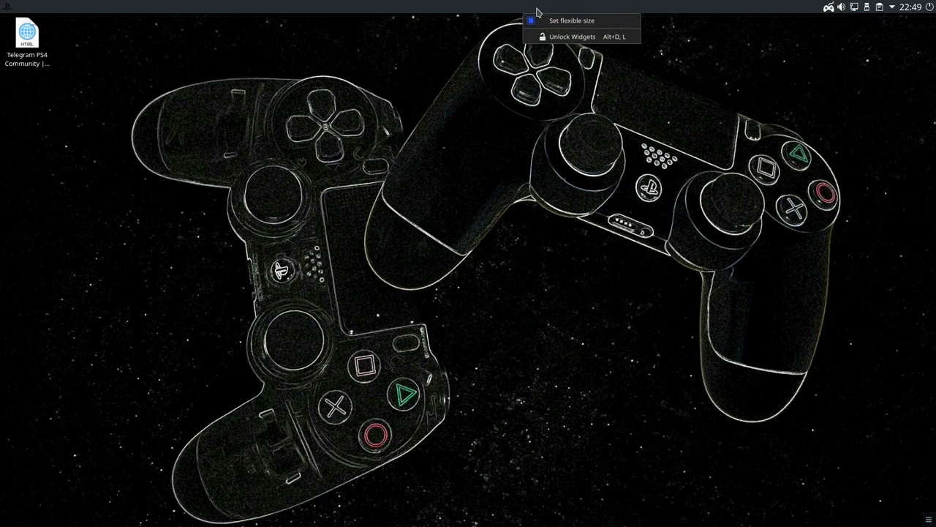
mouse_move(582, 36)
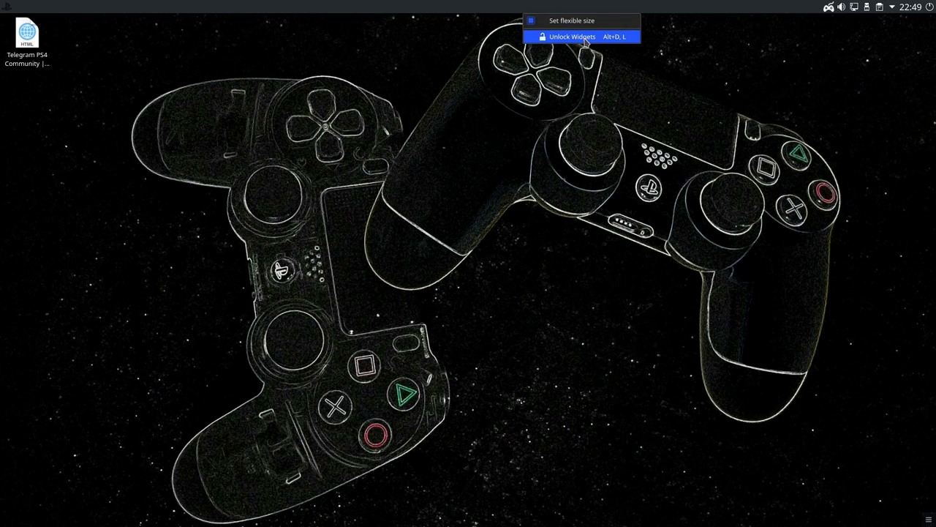
Unlock widgets, edit the top panel and remove it.
left_click(571, 36)
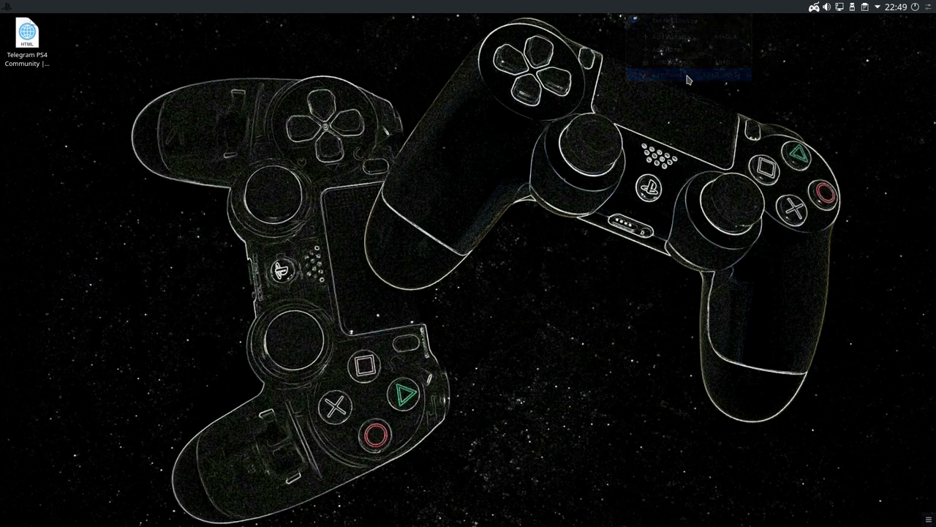
left_click(673, 75)
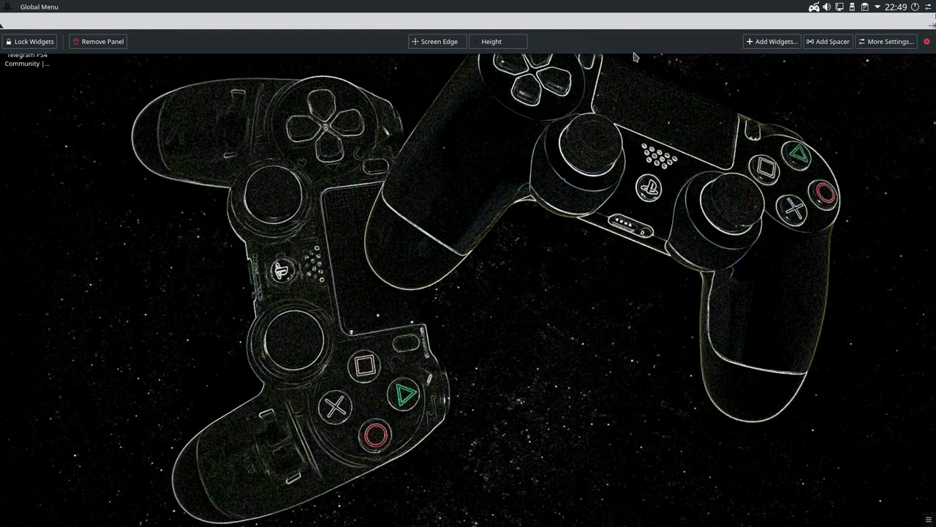
mouse_move(84, 44)
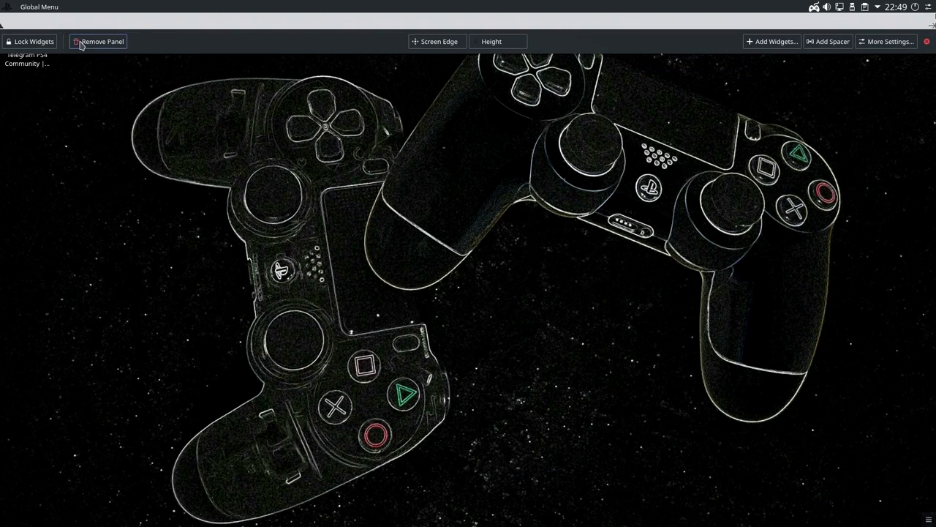
left_click(99, 41)
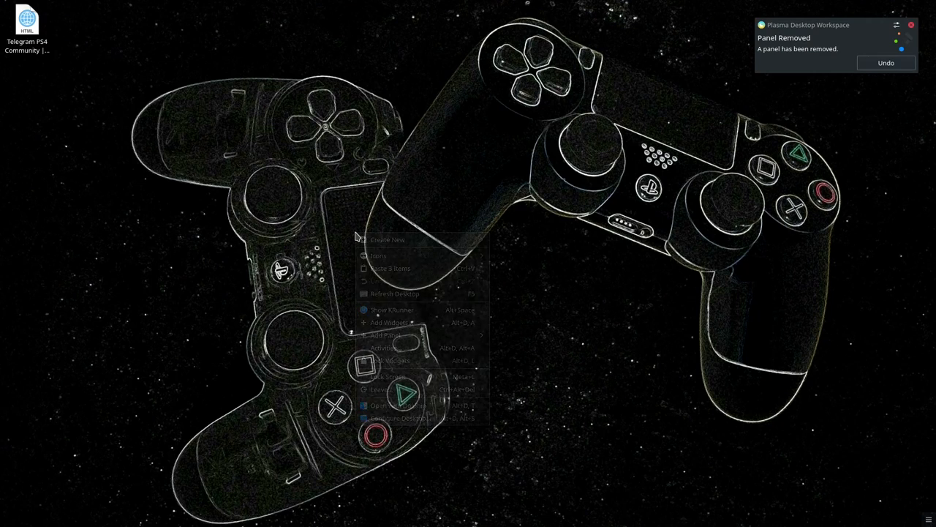
mouse_move(421, 418)
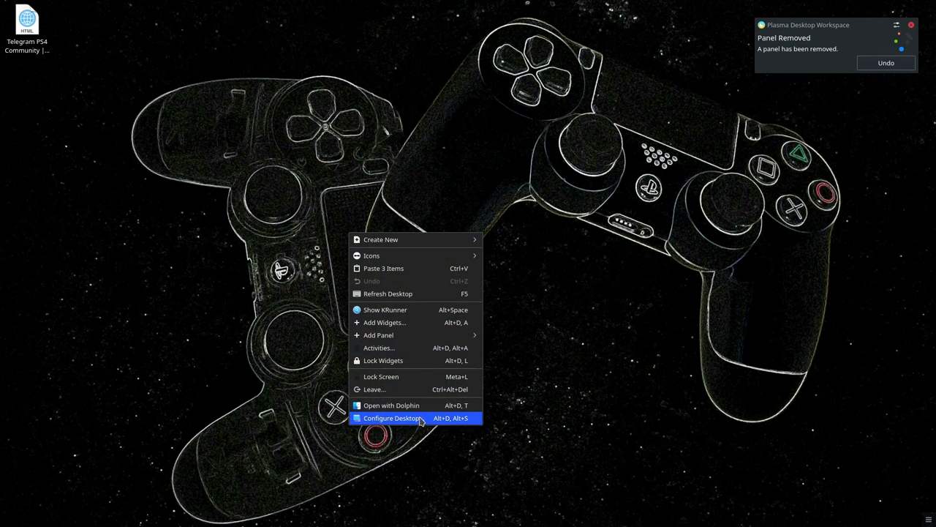
mouse_move(411, 340)
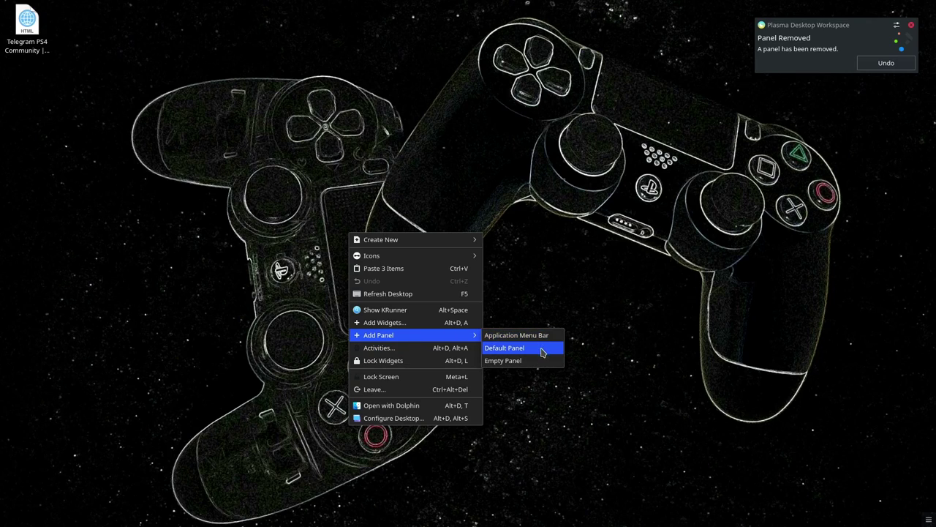
mouse_move(543, 349)
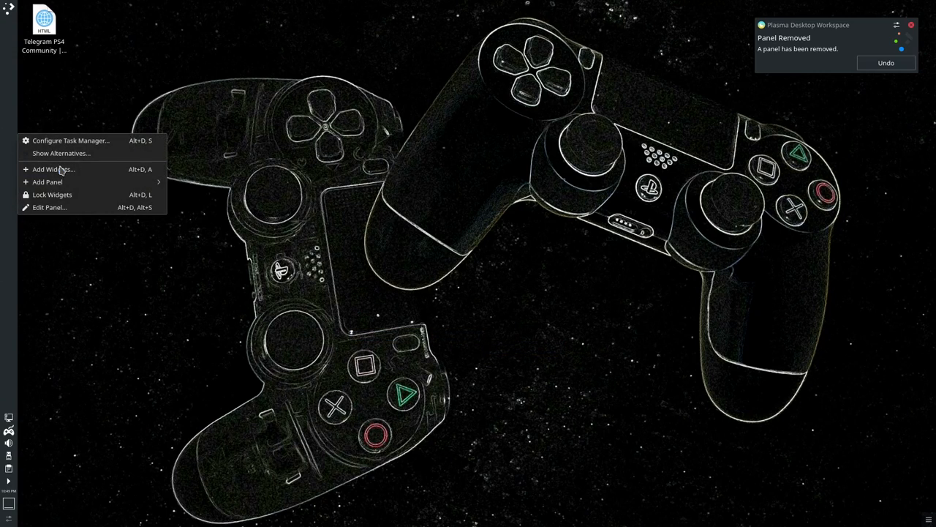
mouse_move(50, 207)
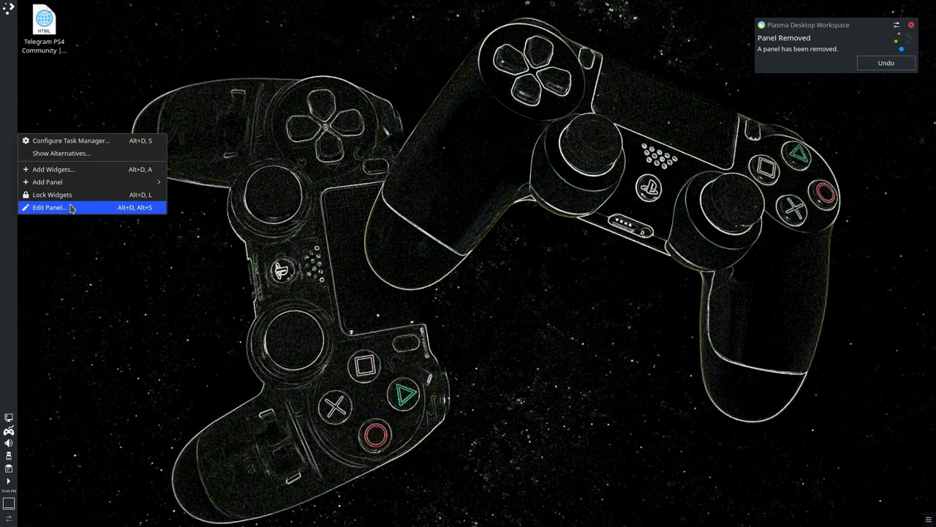
Edit the new bottom panel and exit panel edit mode.
left_click(50, 207)
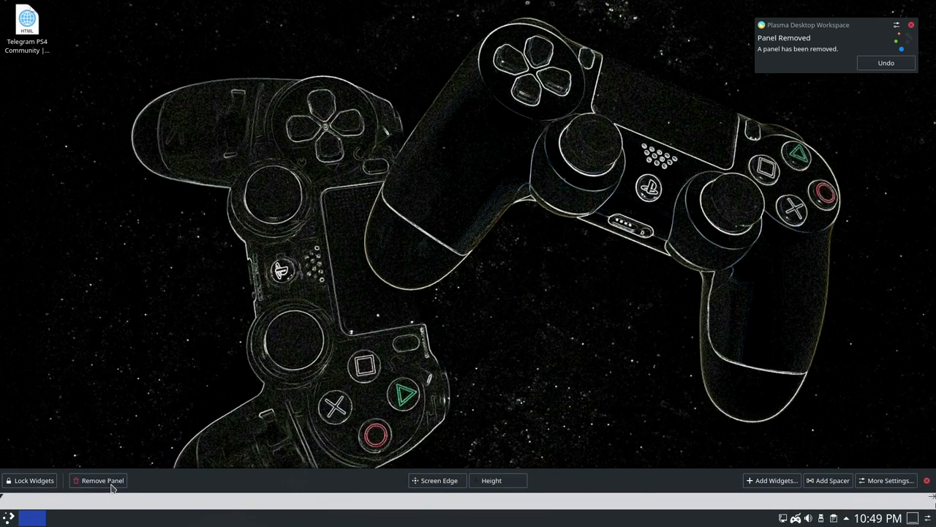
mouse_move(928, 481)
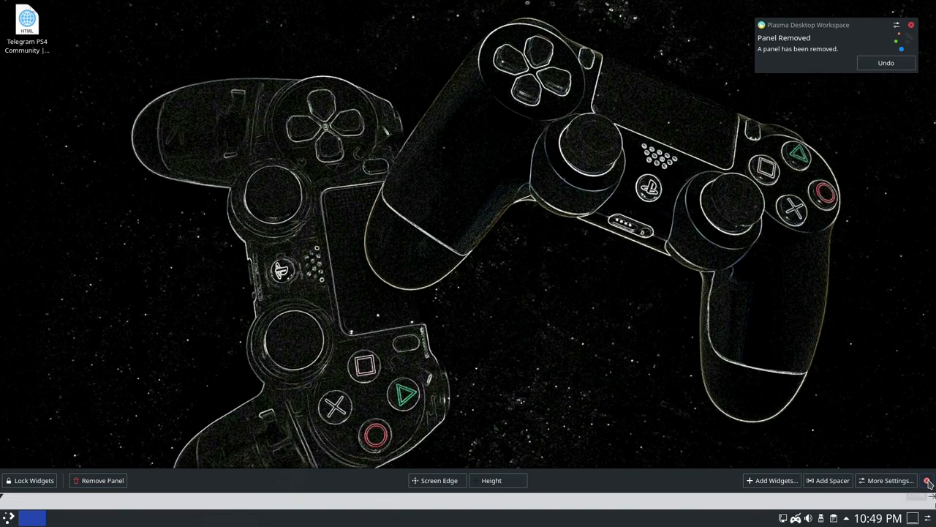
left_click(928, 482)
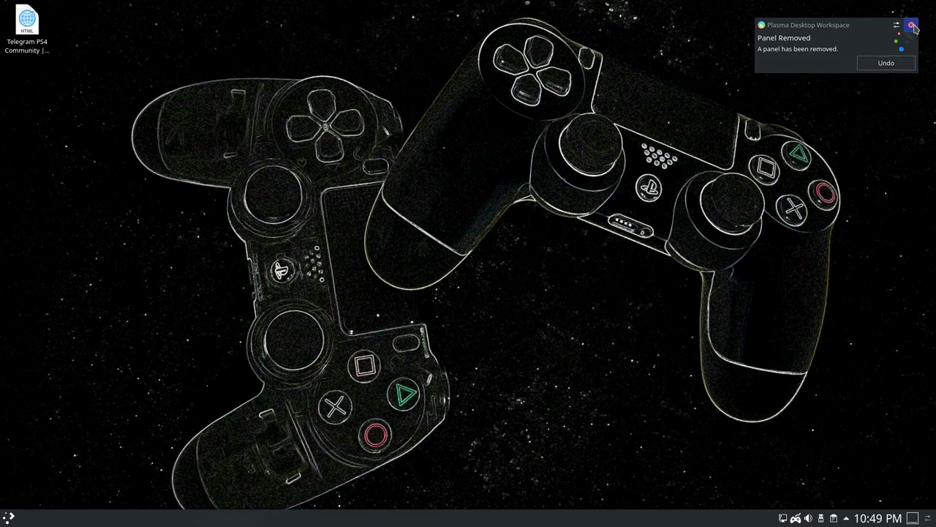
Dismiss the Panel Removed notification and open the bottom-left application launcher.
left_click(916, 25)
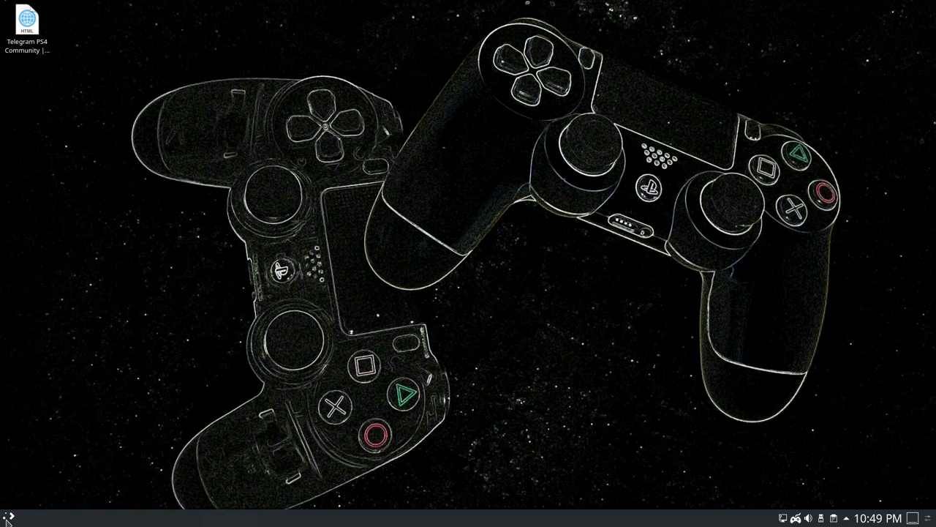
left_click(7, 518)
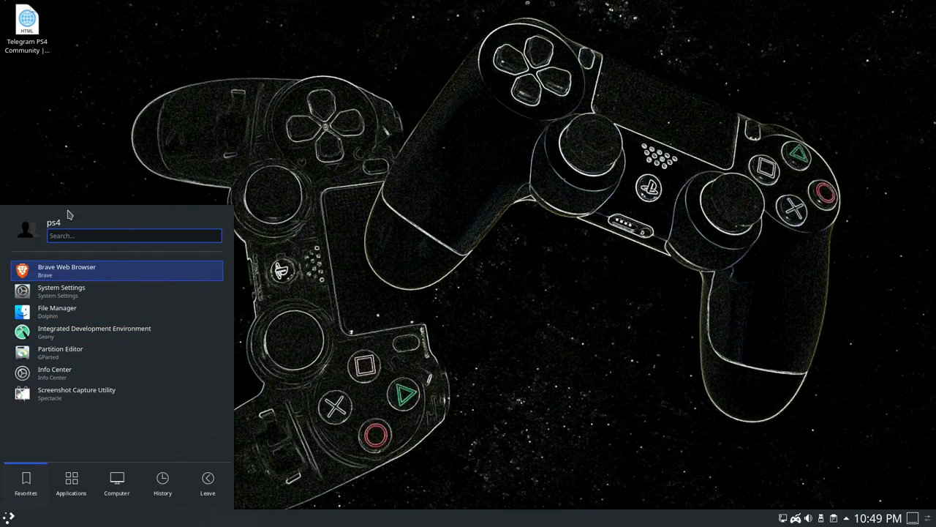
mouse_move(88, 223)
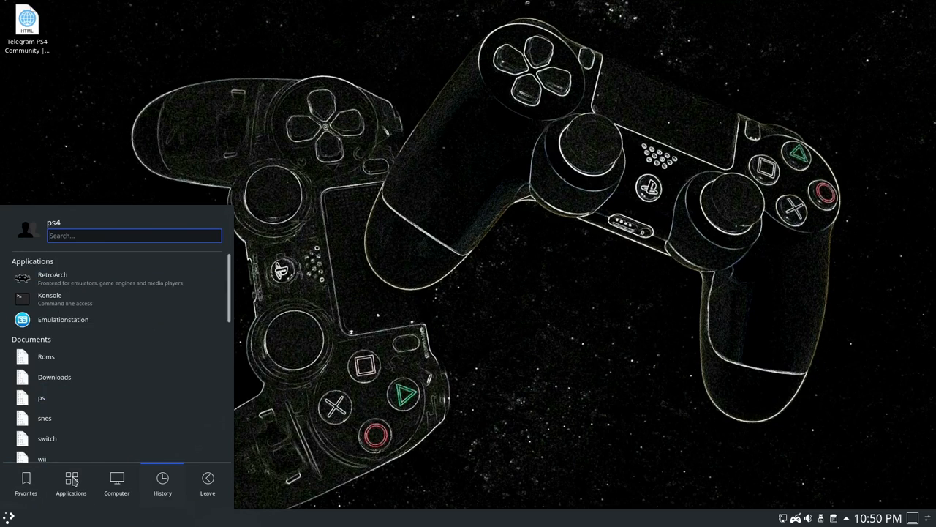
Browse the launcher's Games list of emulators like PCSX2, PPSSPP and Dolphin.
left_click(70, 480)
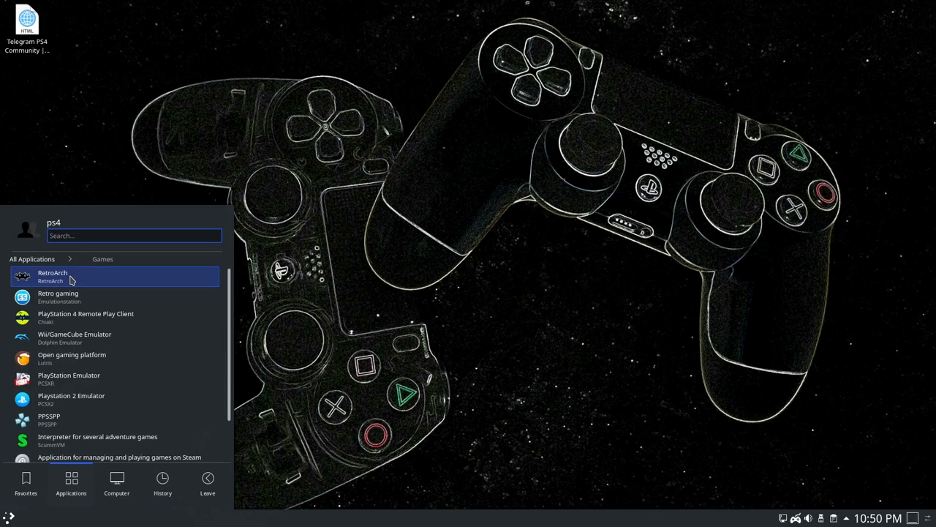
mouse_move(134, 297)
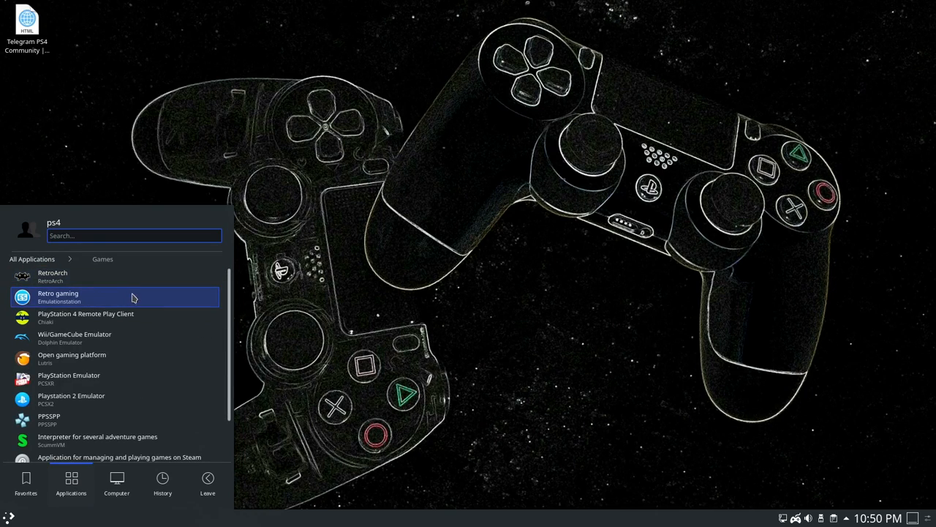
mouse_move(132, 317)
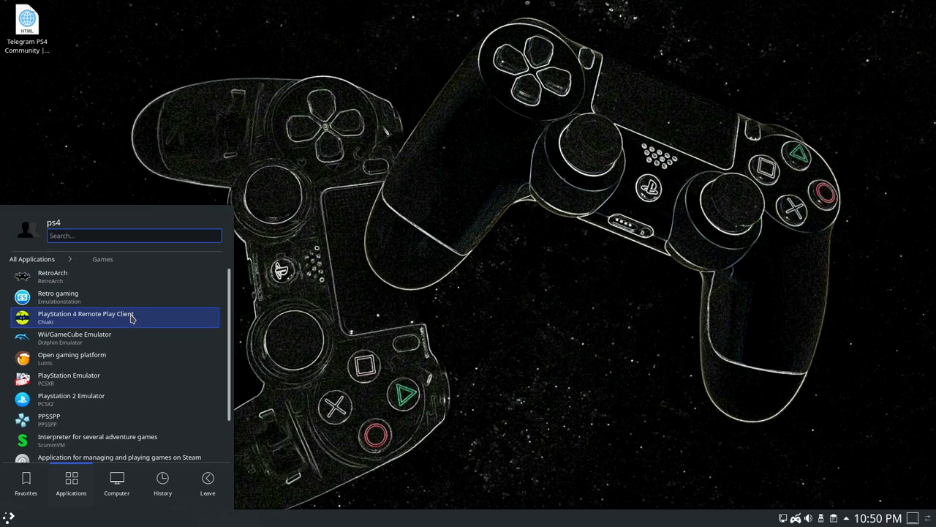
mouse_move(151, 341)
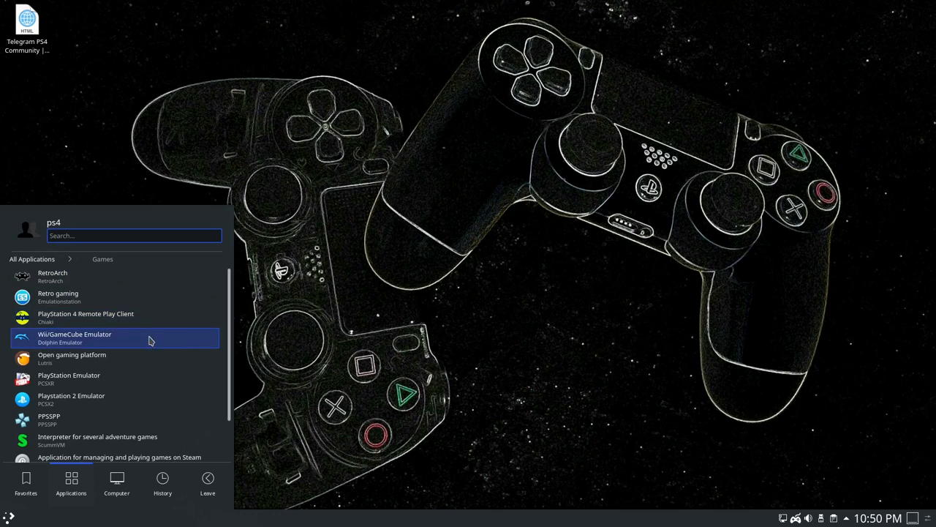
mouse_move(185, 369)
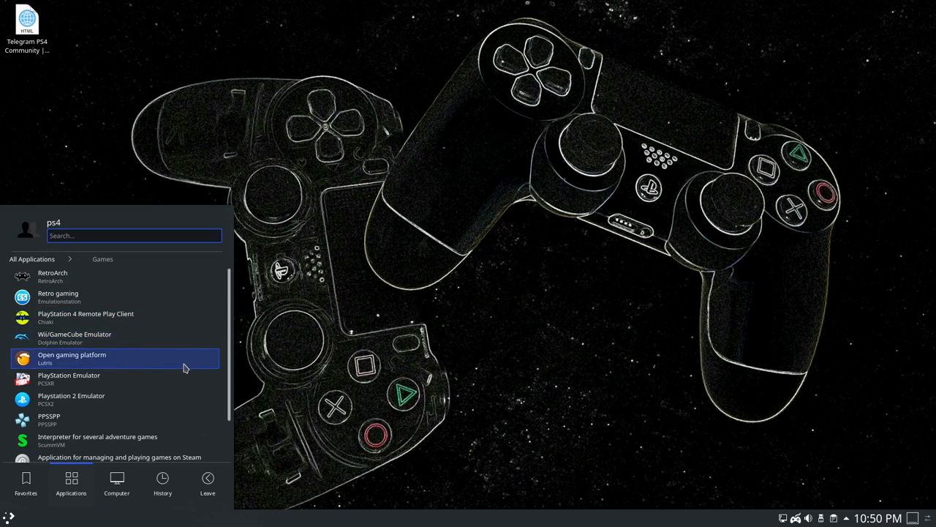
mouse_move(129, 342)
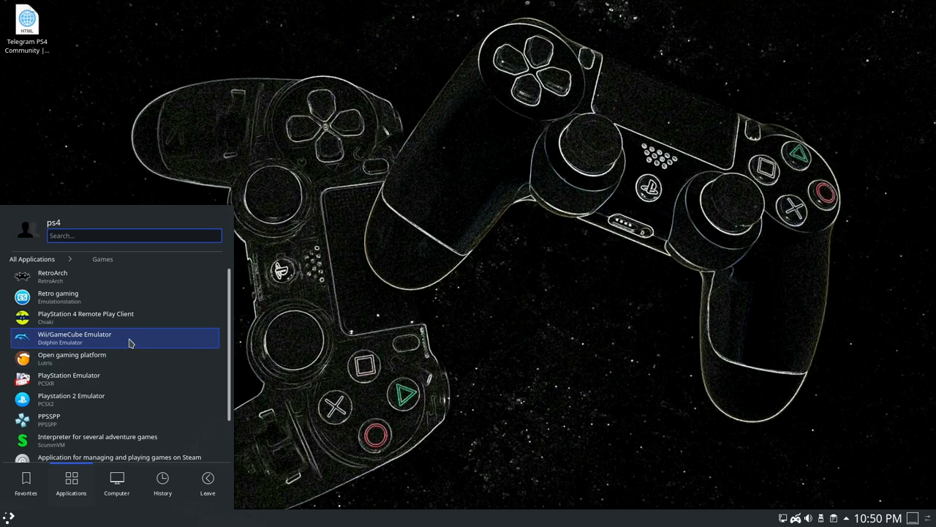
mouse_move(124, 358)
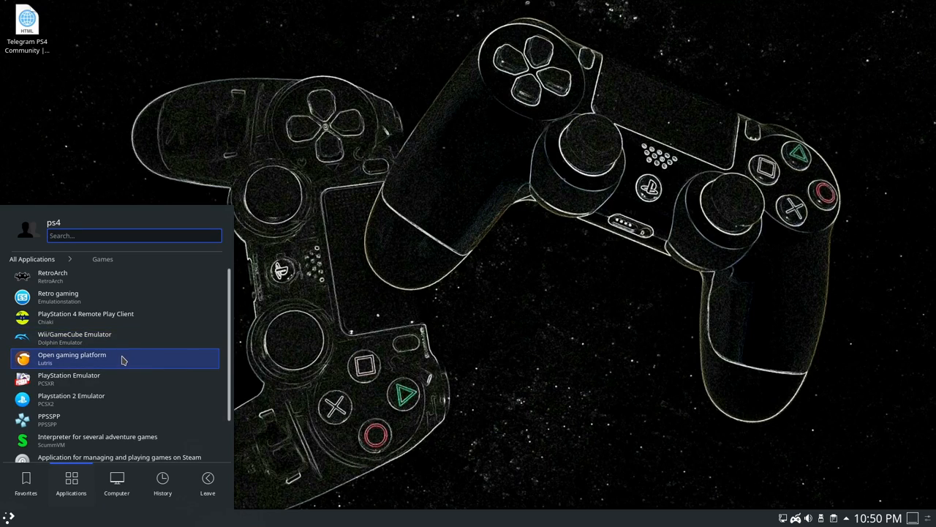
mouse_move(133, 358)
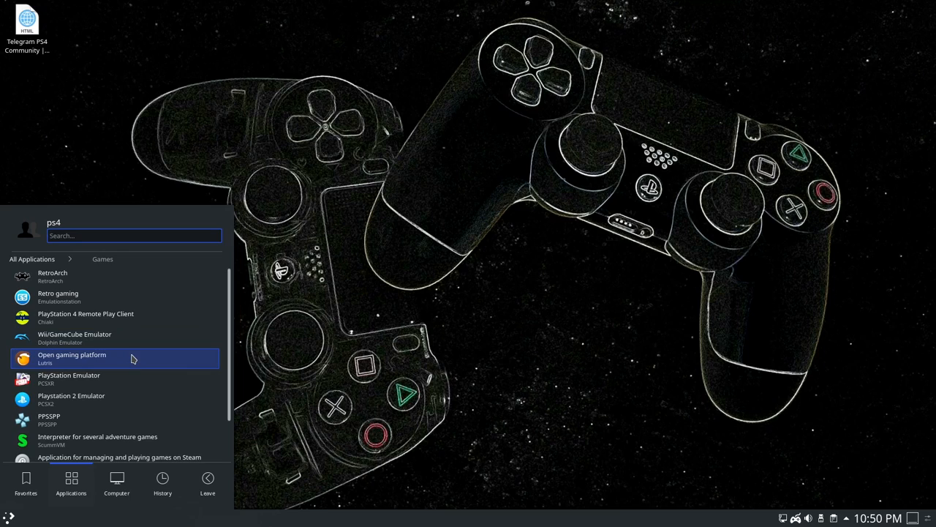
mouse_move(128, 364)
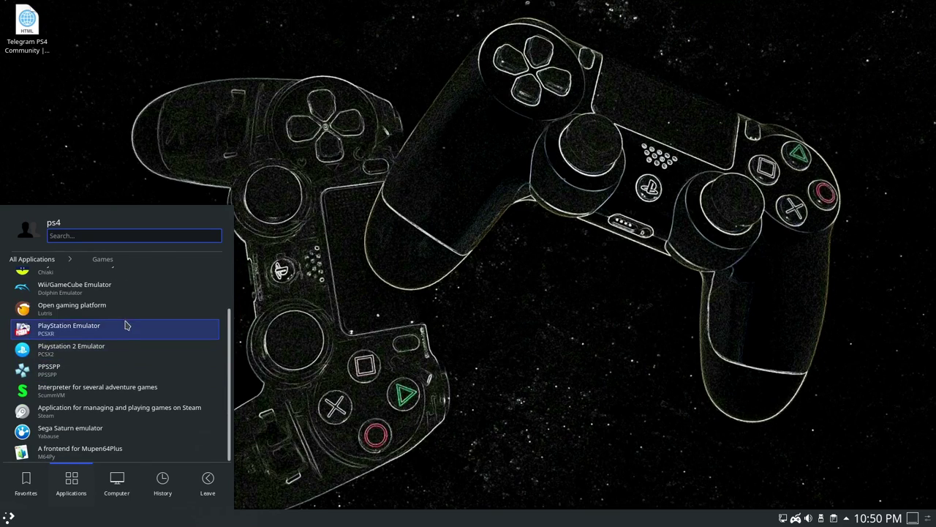
mouse_move(130, 402)
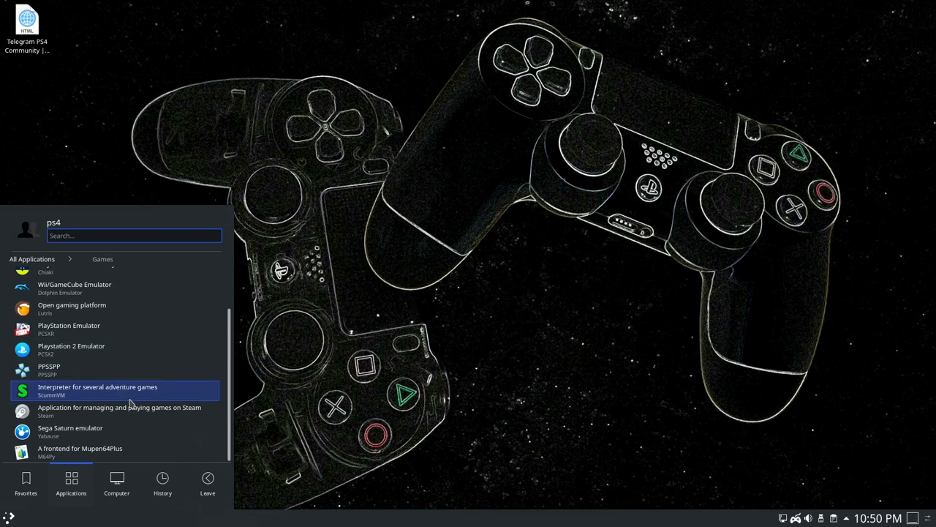
mouse_move(100, 412)
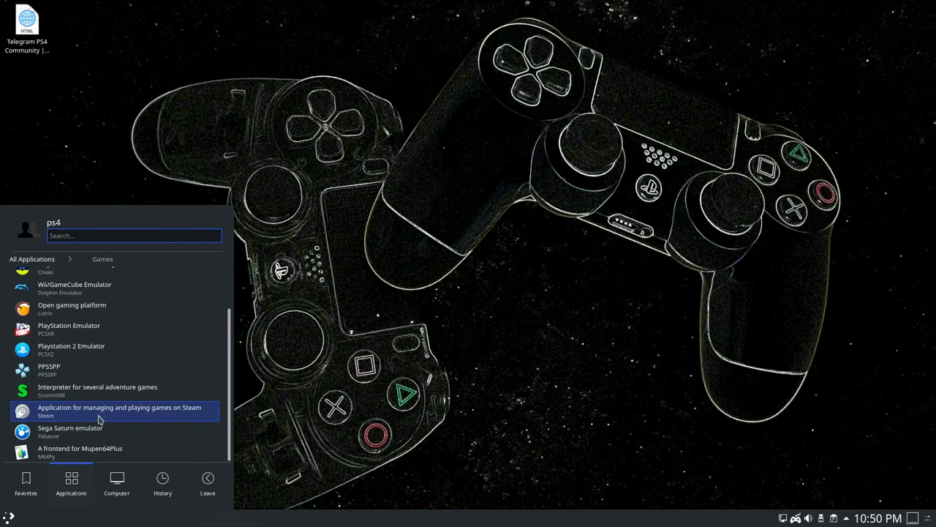
mouse_move(122, 412)
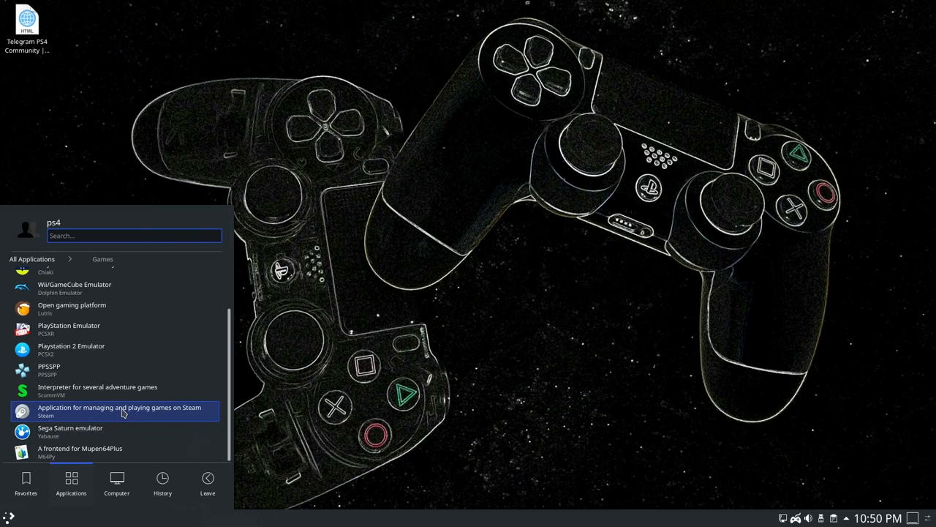
mouse_move(125, 432)
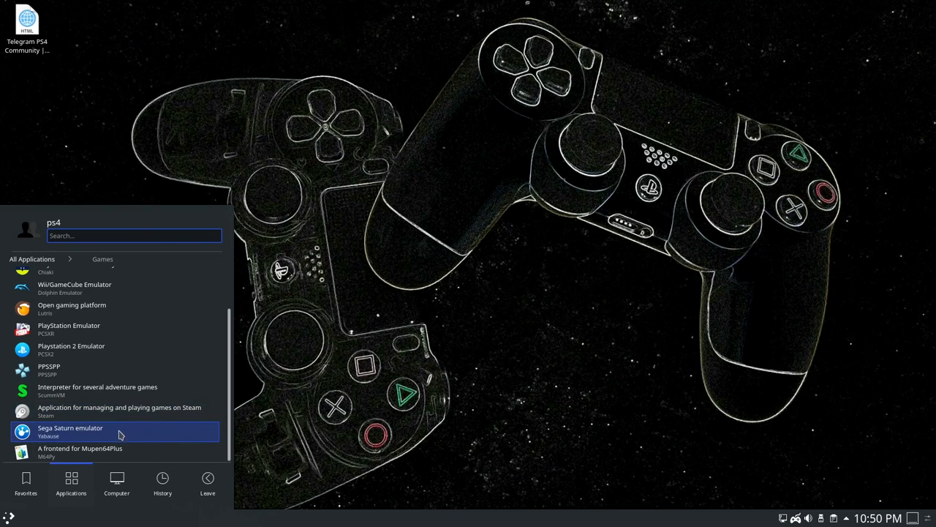
mouse_move(146, 456)
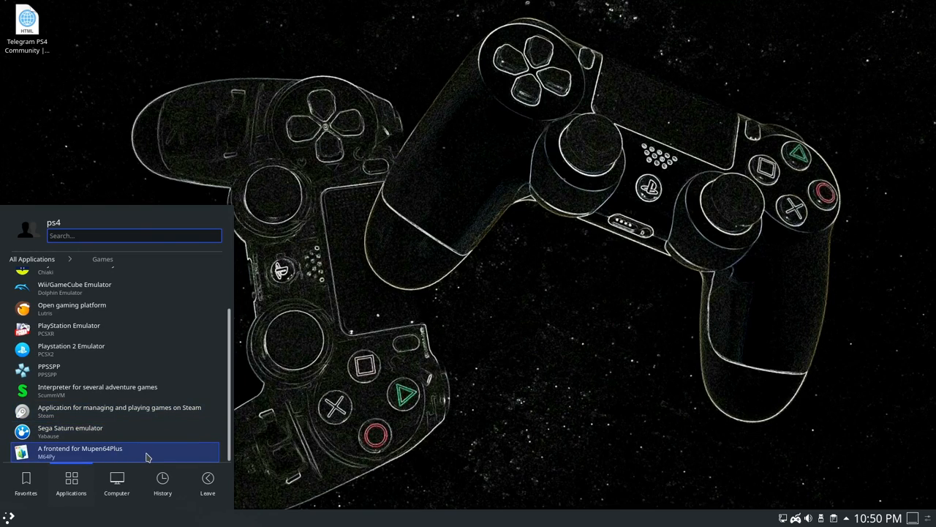
mouse_move(117, 370)
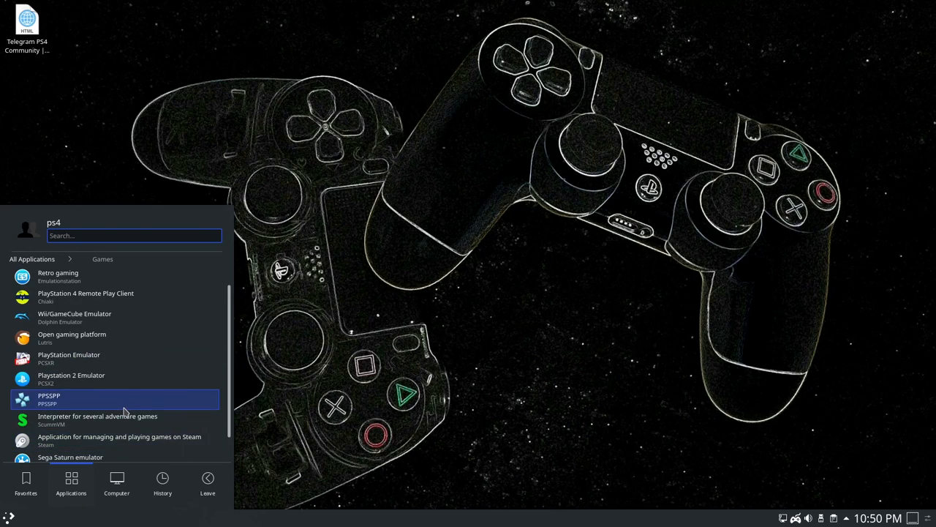
scroll("down", 3)
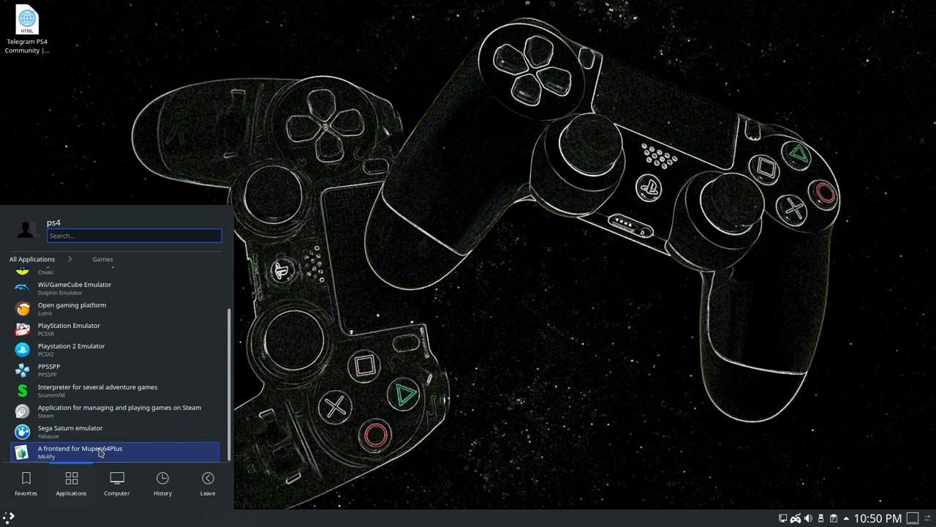
mouse_move(70, 431)
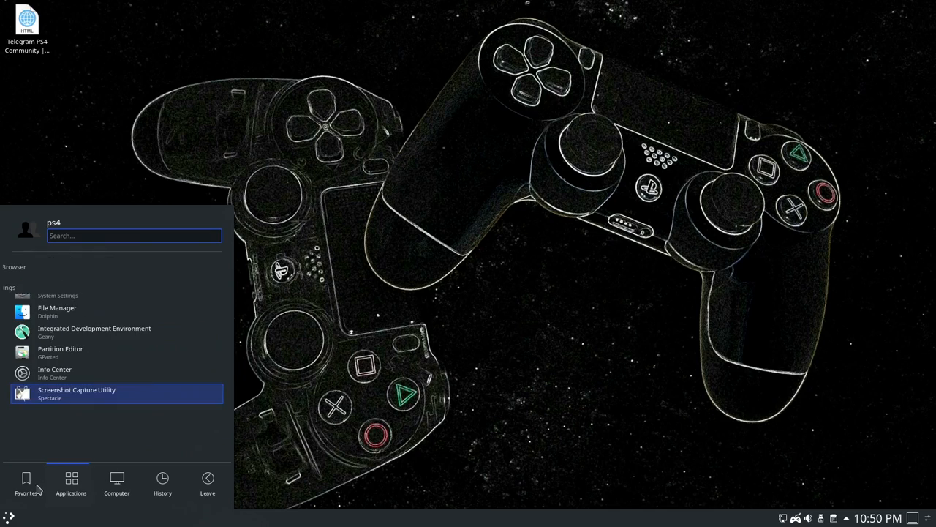
left_click(71, 477)
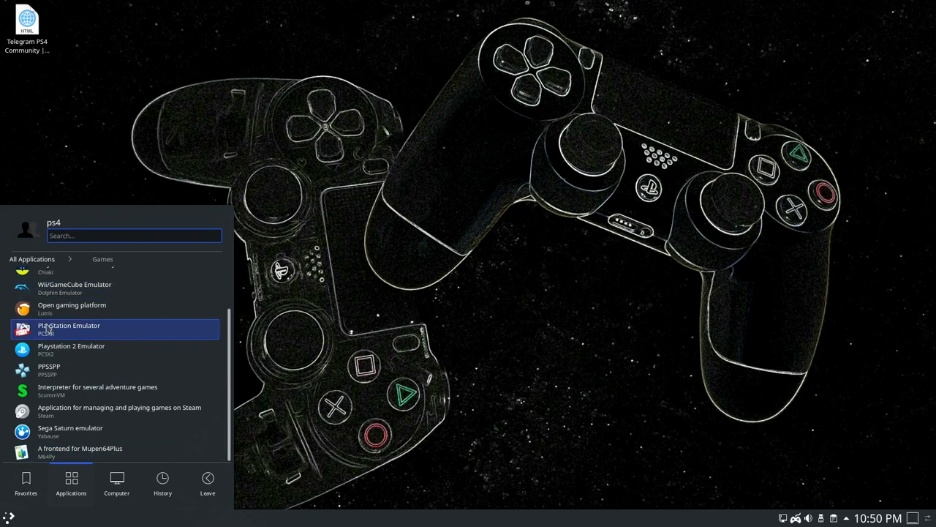